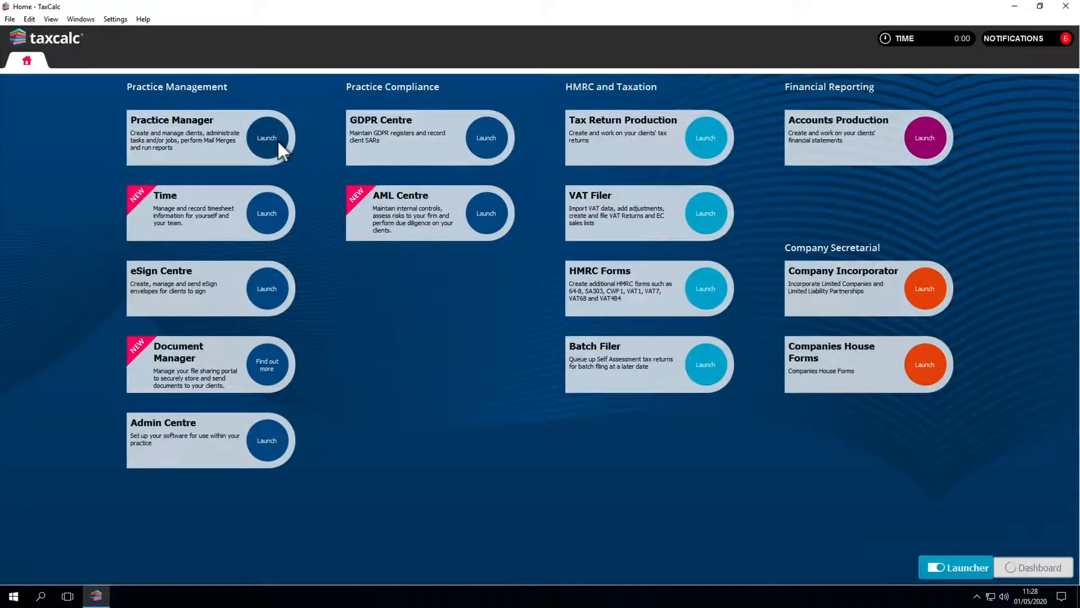
Step: Open Practice Manager and expand the Mail Merge section in the left panel
left_click(265, 138)
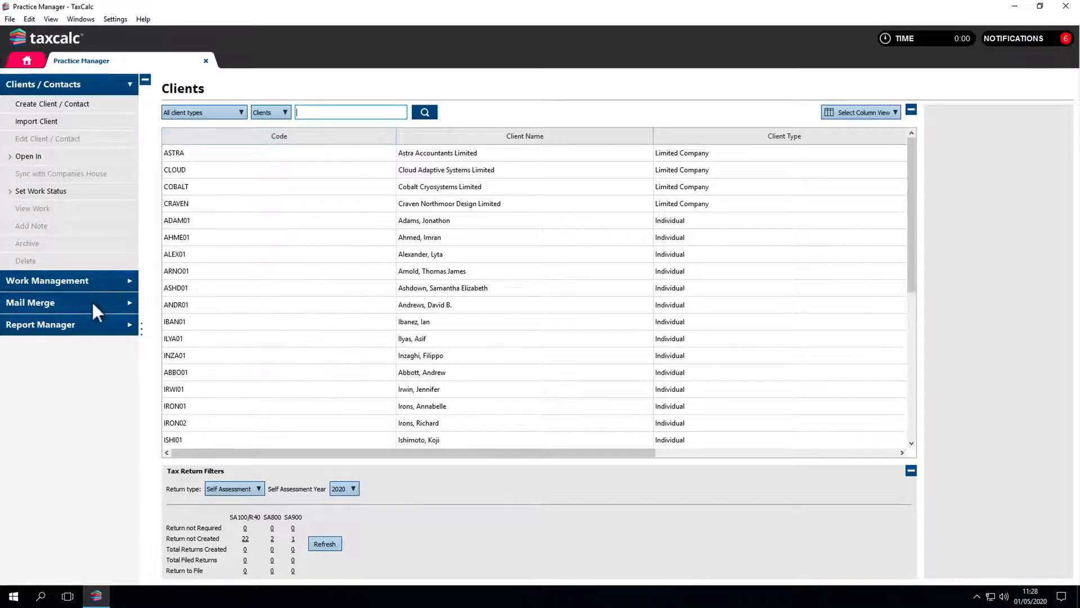
left_click(30, 303)
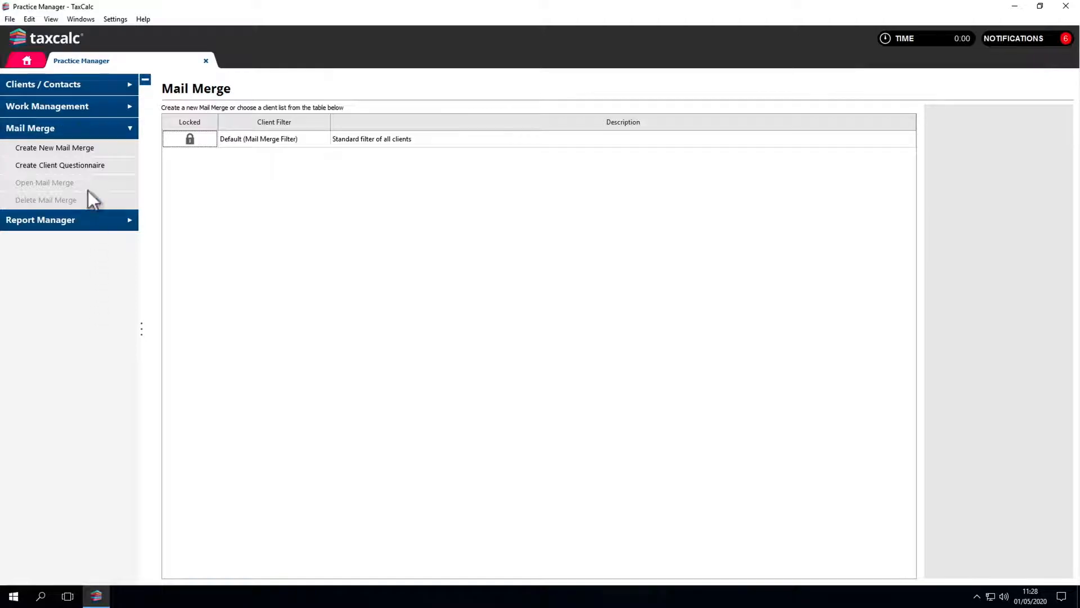
mouse_move(66, 165)
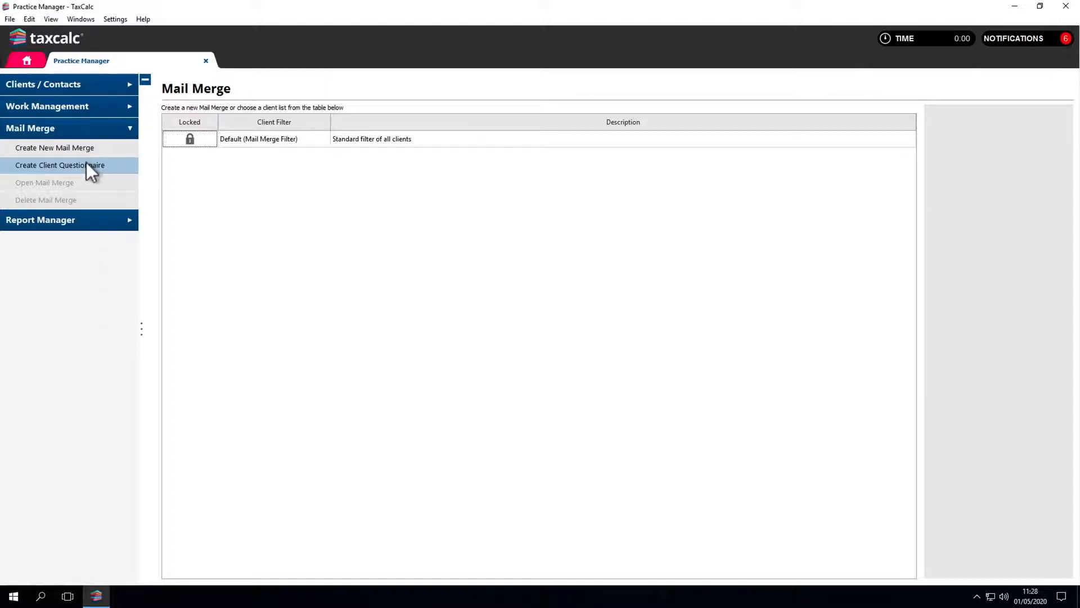
Step: Create a mail merge named 'Tax Return 2020' described 'Client's Prior Tax Year Information' and continue to client selection
left_click(54, 147)
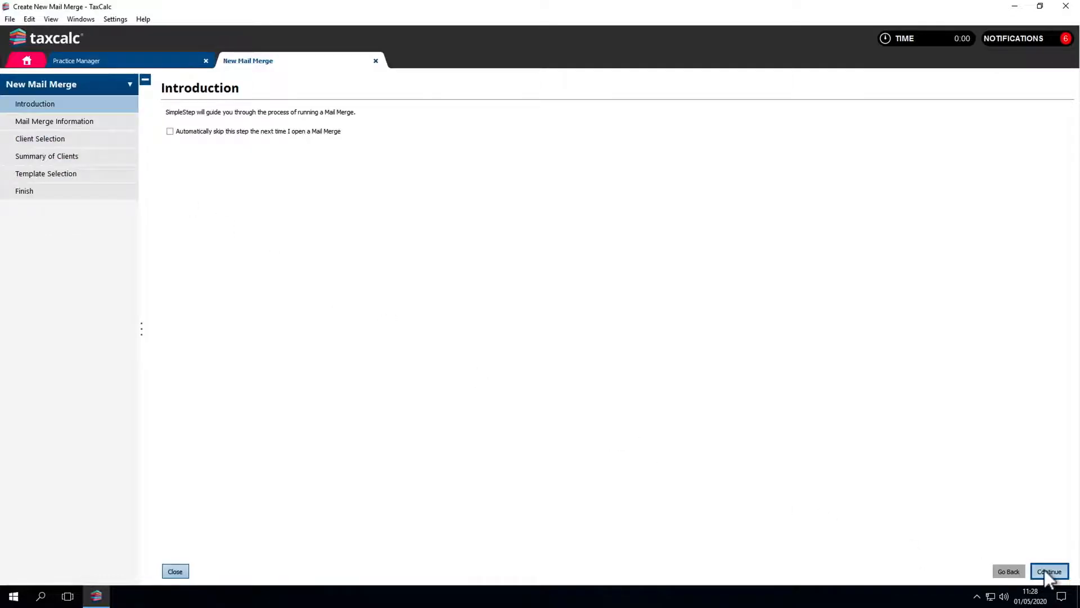
left_click(1049, 572)
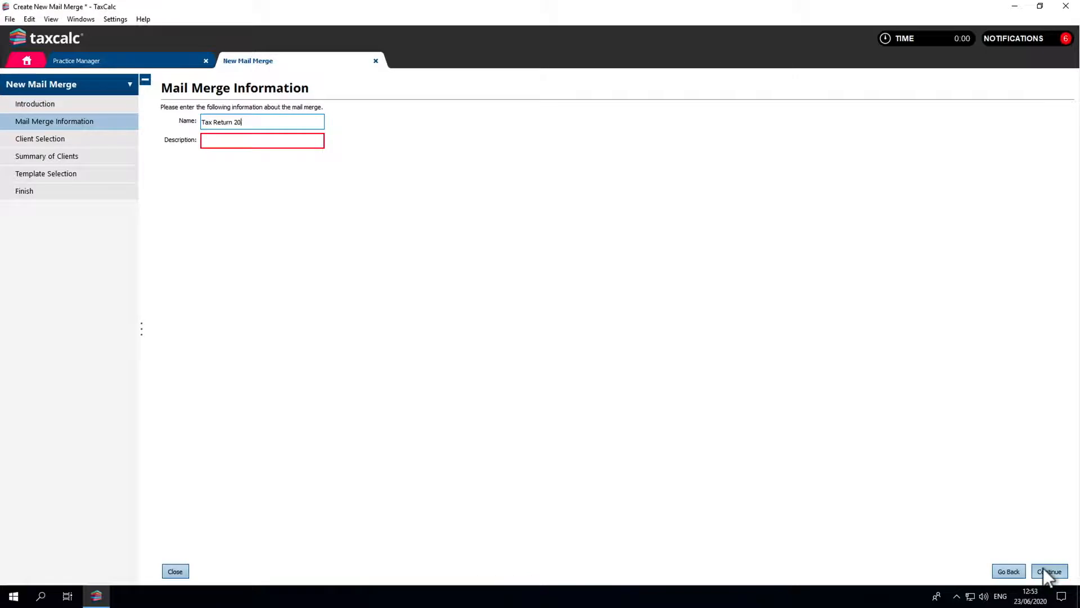
type("Clie")
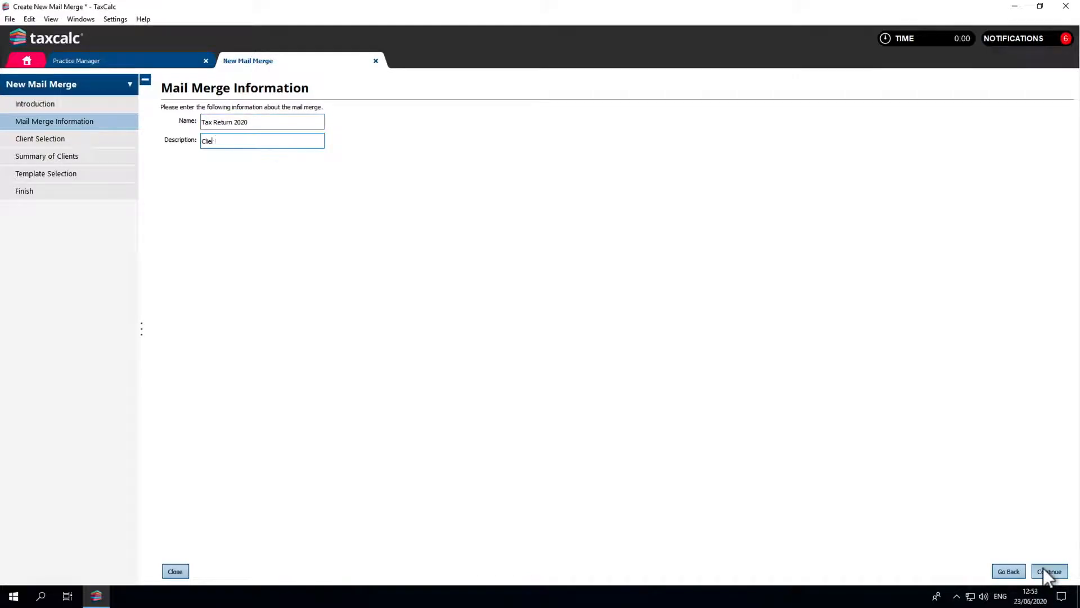
type("Client's Prior Tax Year Information")
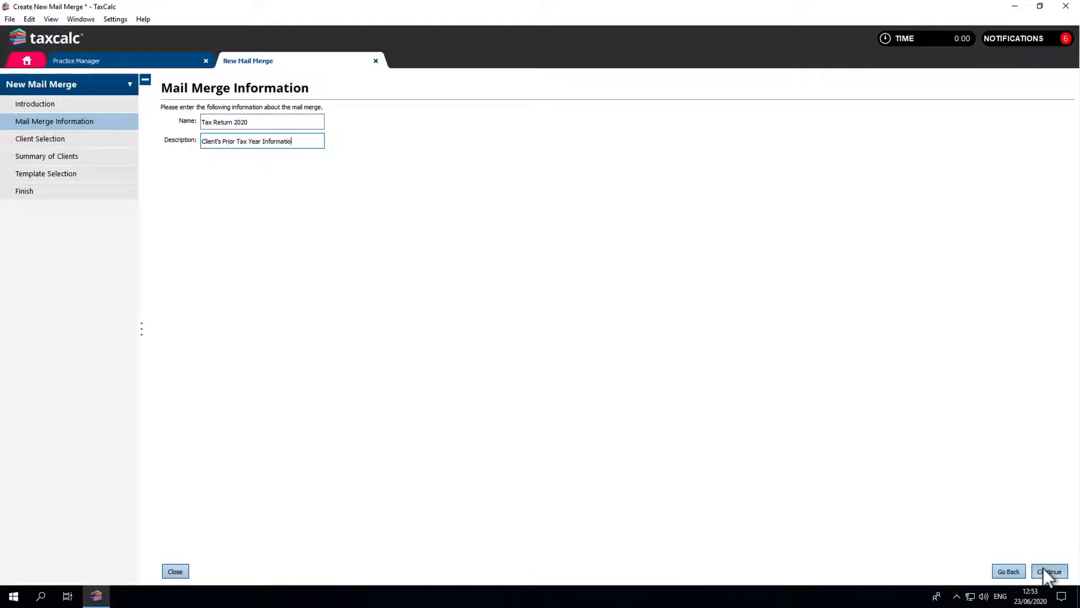
left_click(1048, 570)
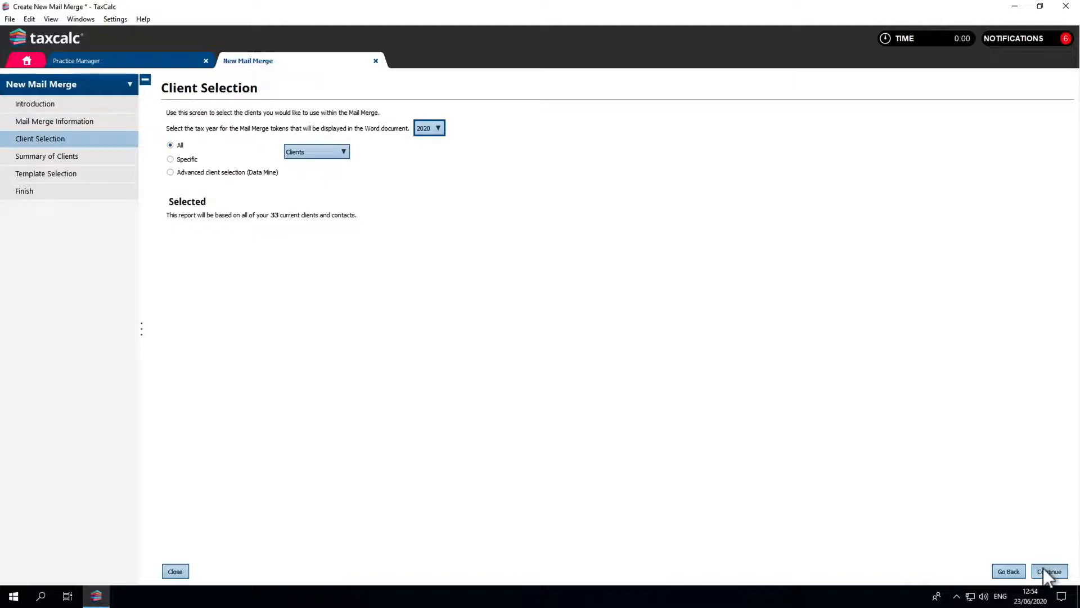
mouse_move(439, 145)
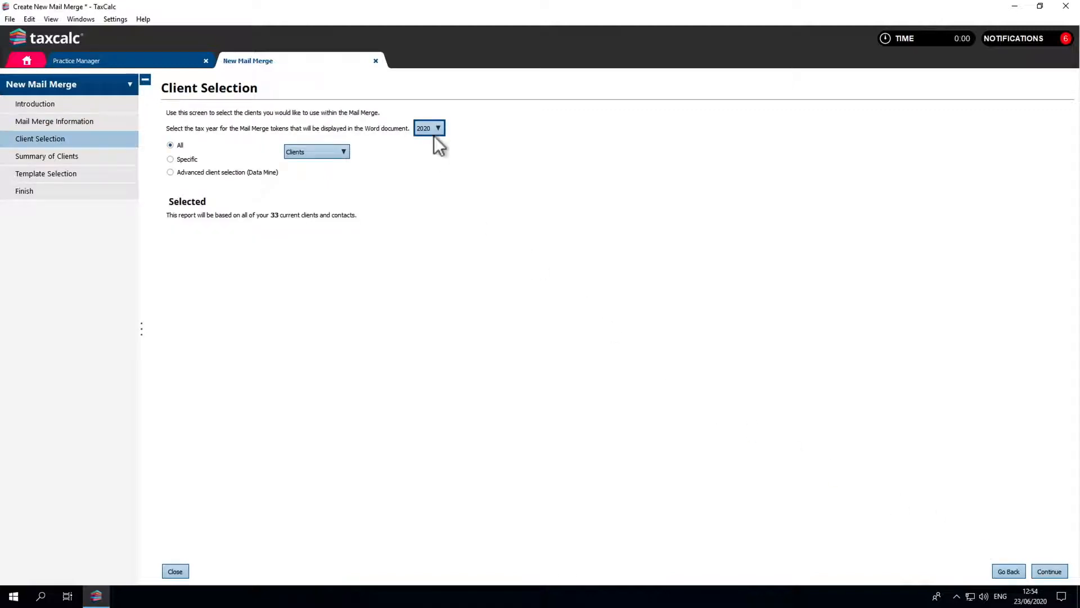
Step: Keep tax year 2020 and Clients as the record type for the mail merge
left_click(428, 128)
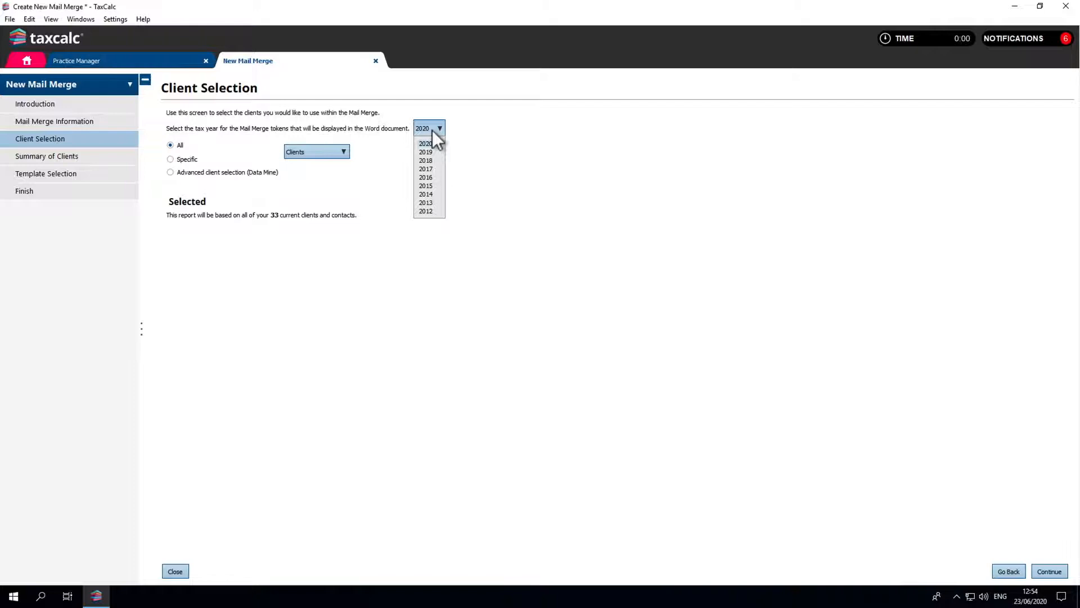
left_click(438, 129)
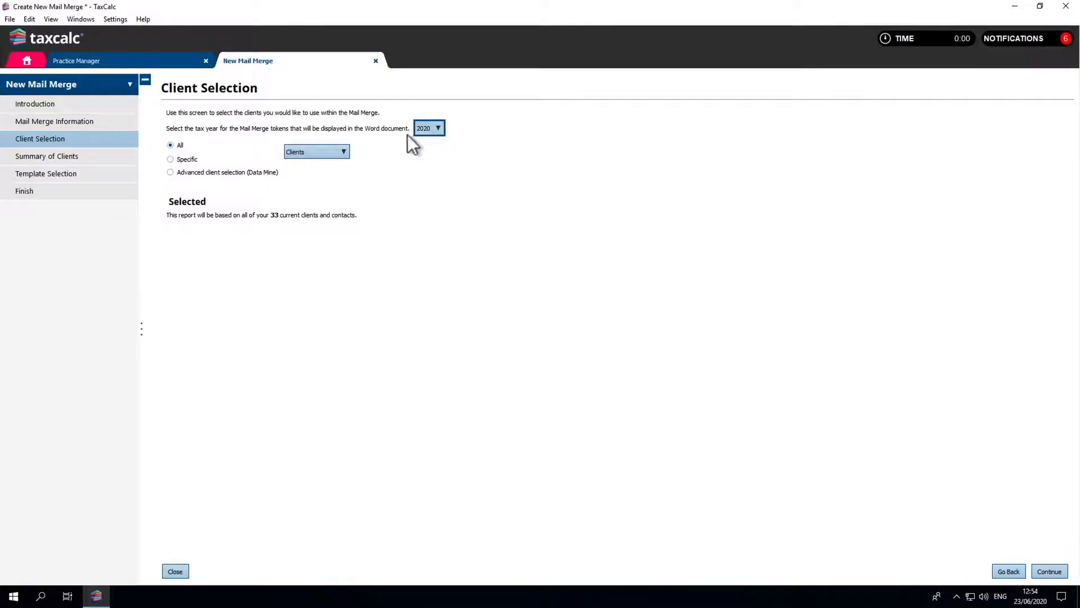
left_click(315, 152)
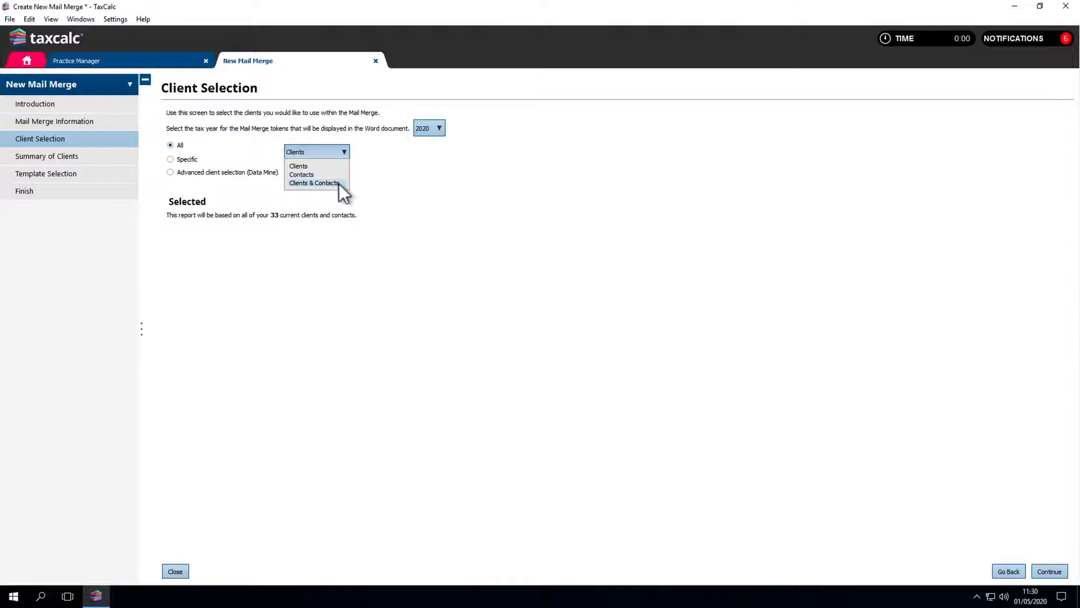
left_click(297, 166)
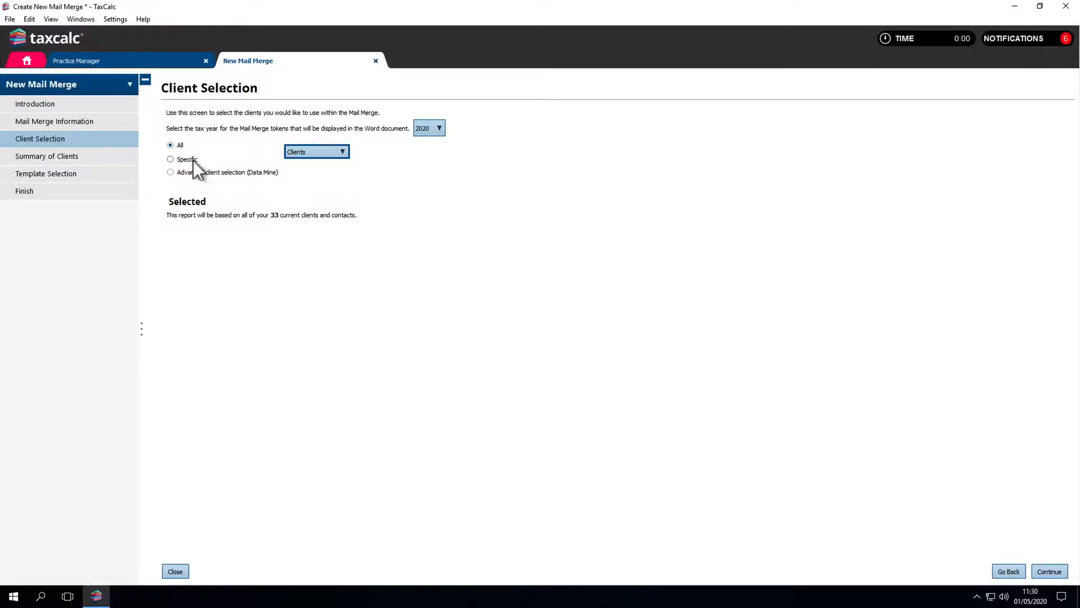
Step: Try specific client selection, then switch to advanced Data Mine client selection
left_click(170, 159)
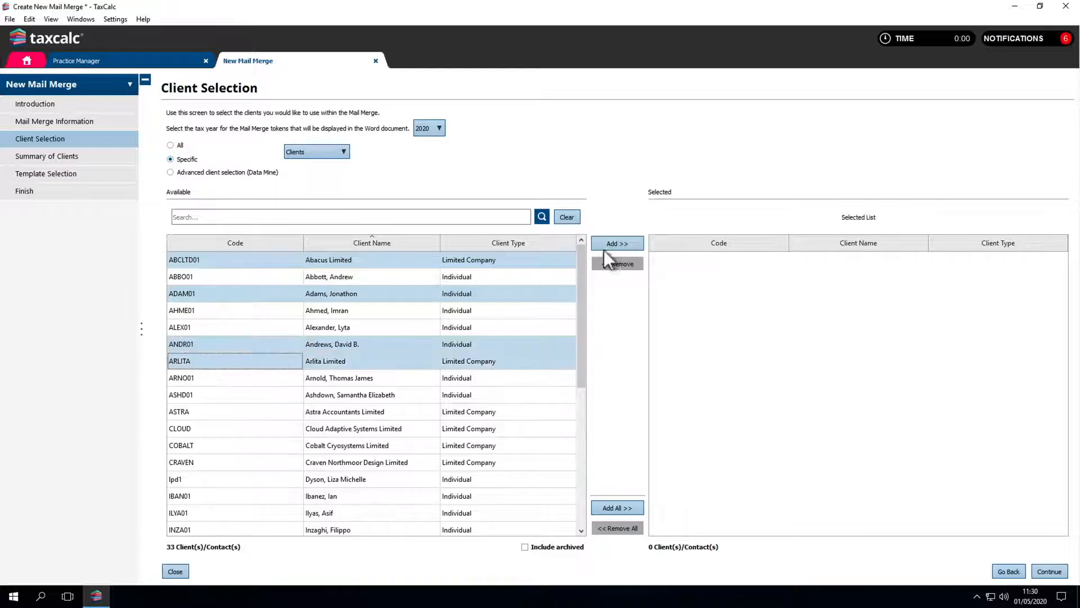
left_click(617, 243)
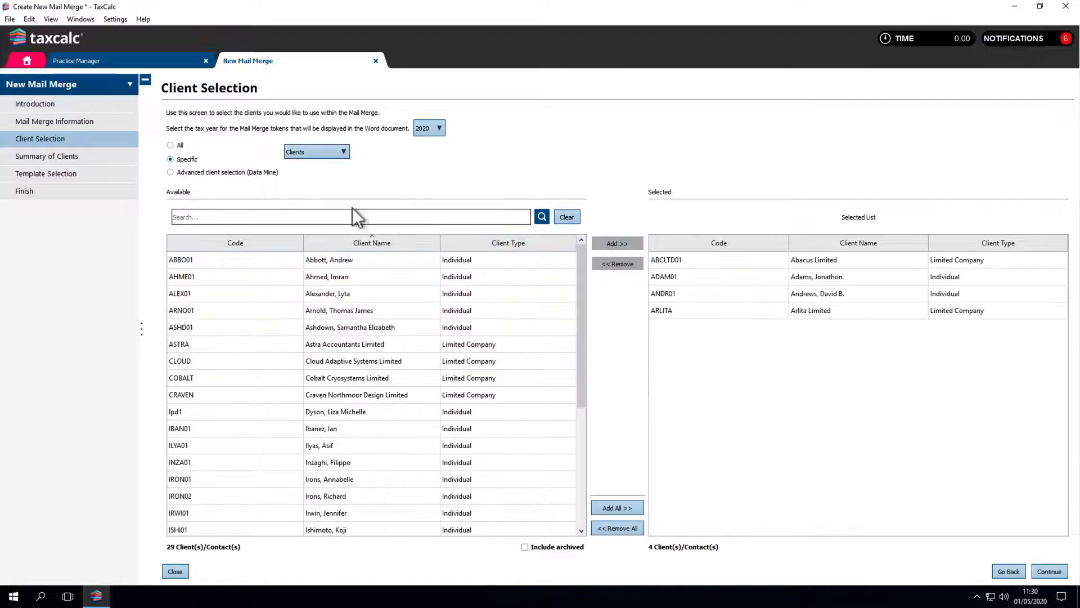
left_click(170, 172)
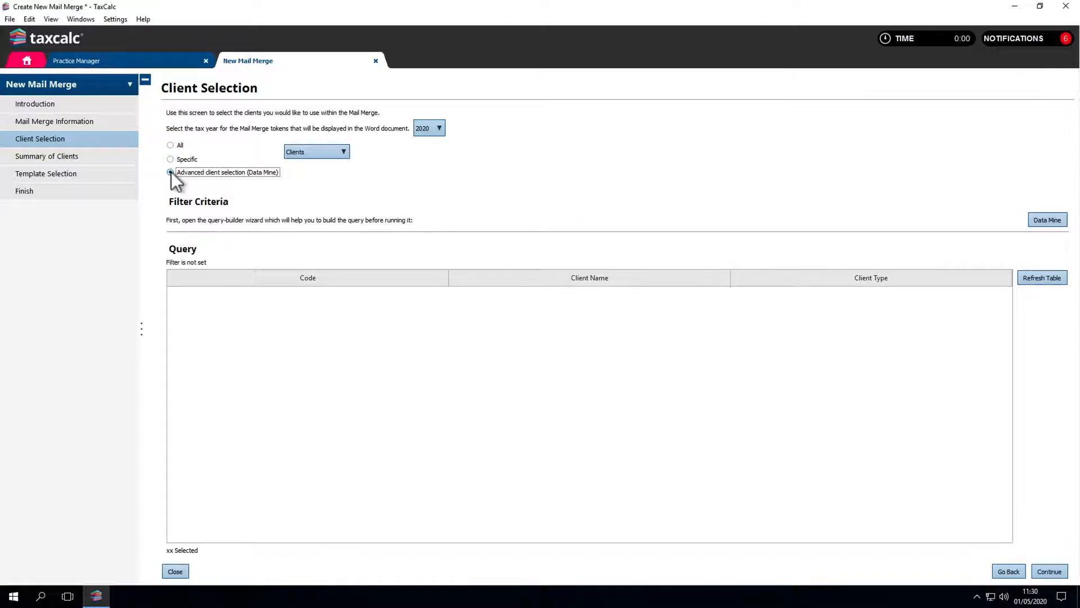
Step: Build a Data Mine query requiring 'Has self employment pages' = Yes and continue to the client summary
left_click(1047, 219)
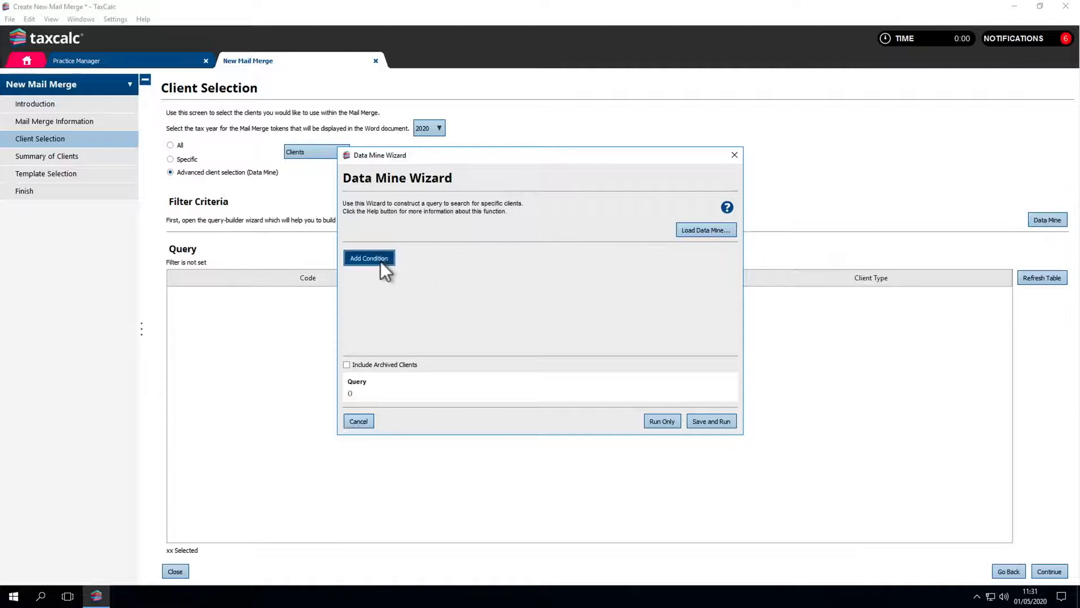
left_click(369, 257)
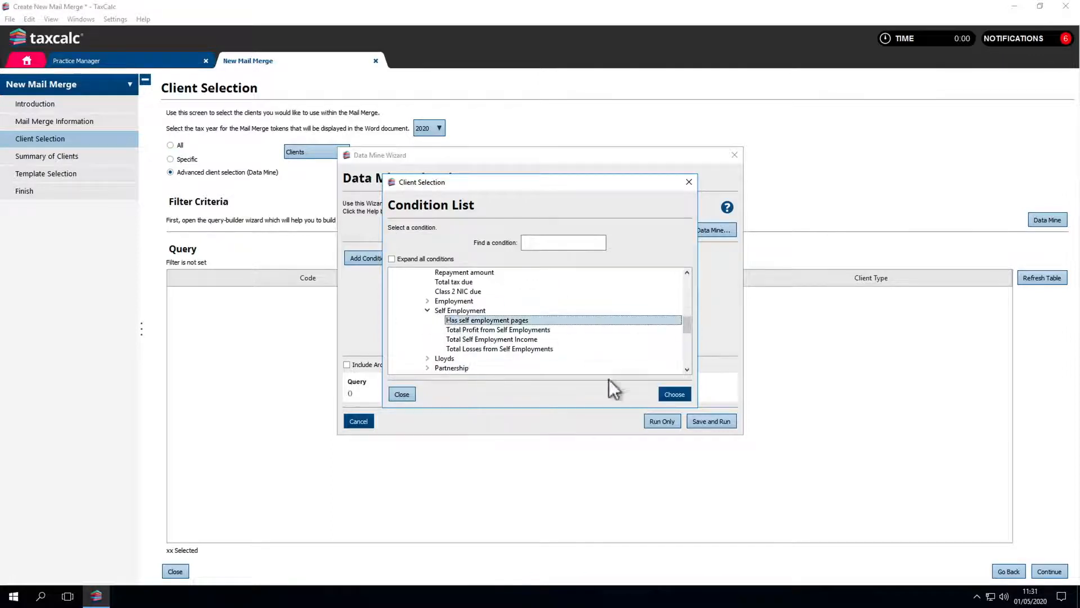
left_click(673, 394)
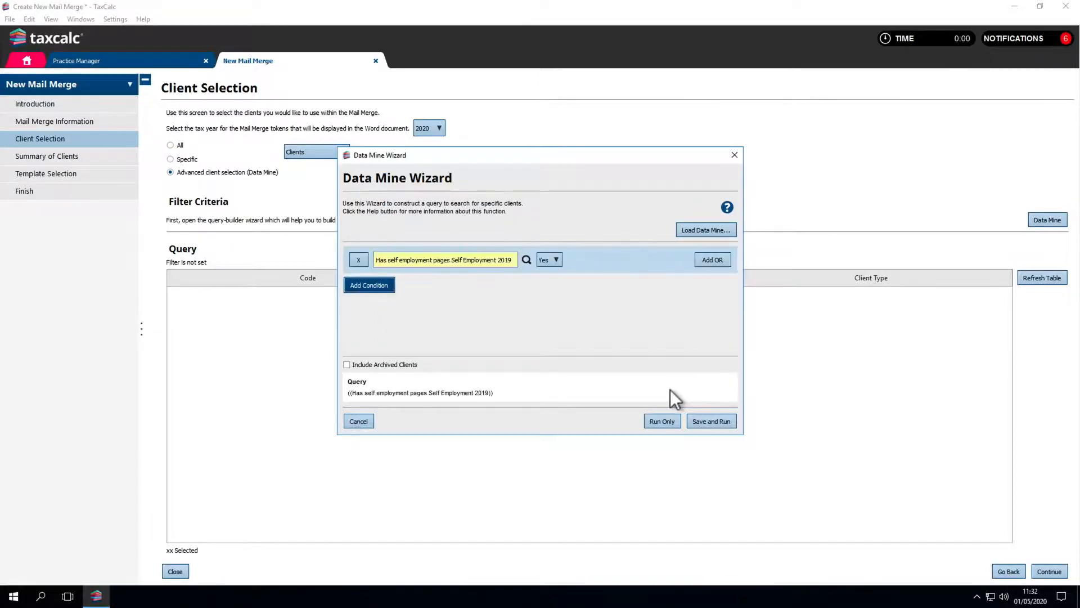
left_click(549, 260)
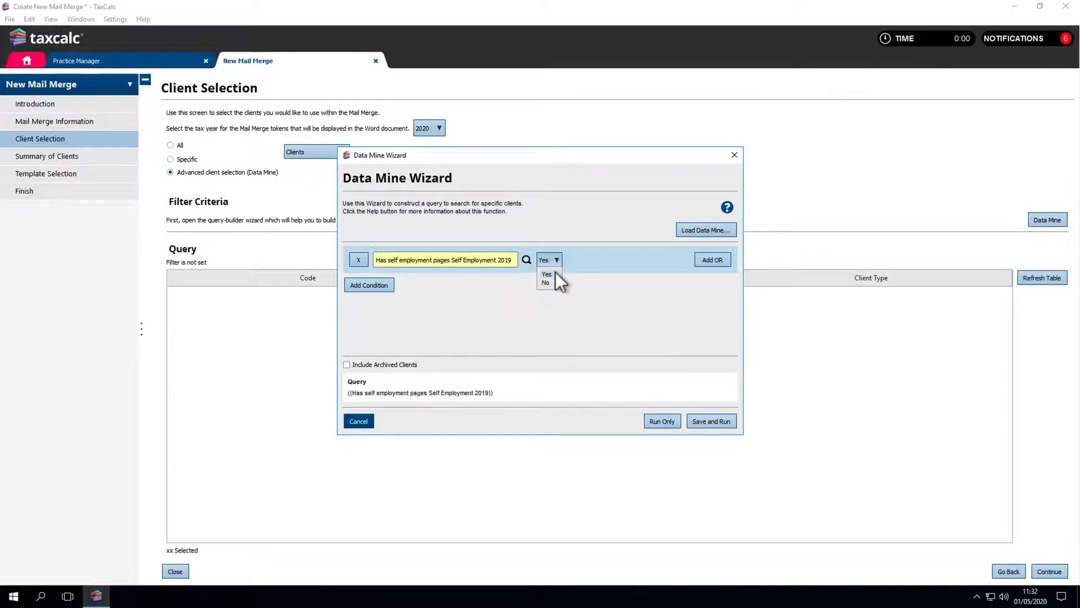
left_click(660, 421)
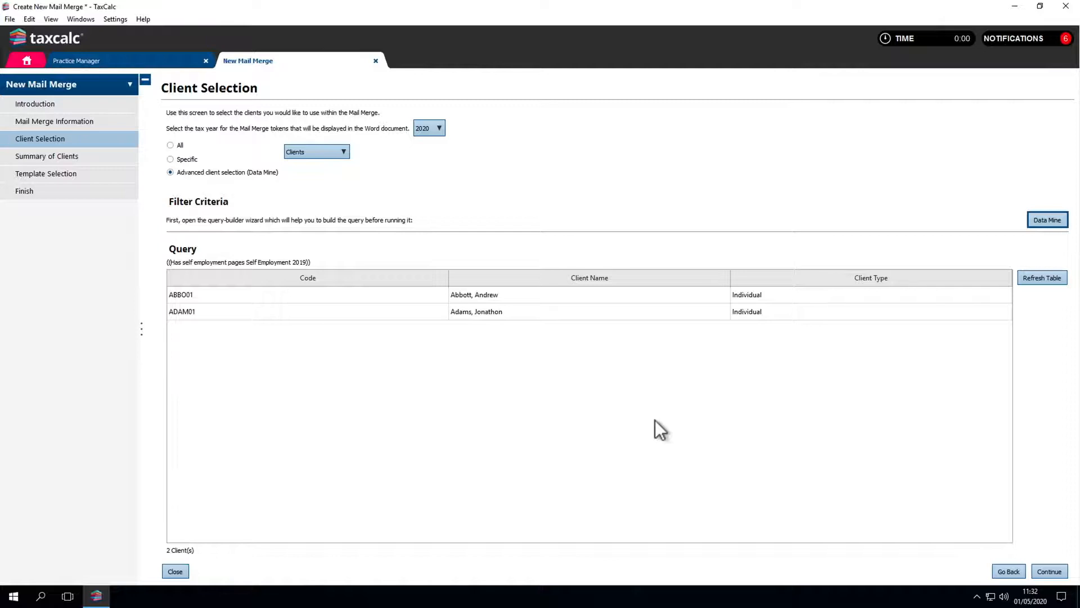
left_click(1049, 572)
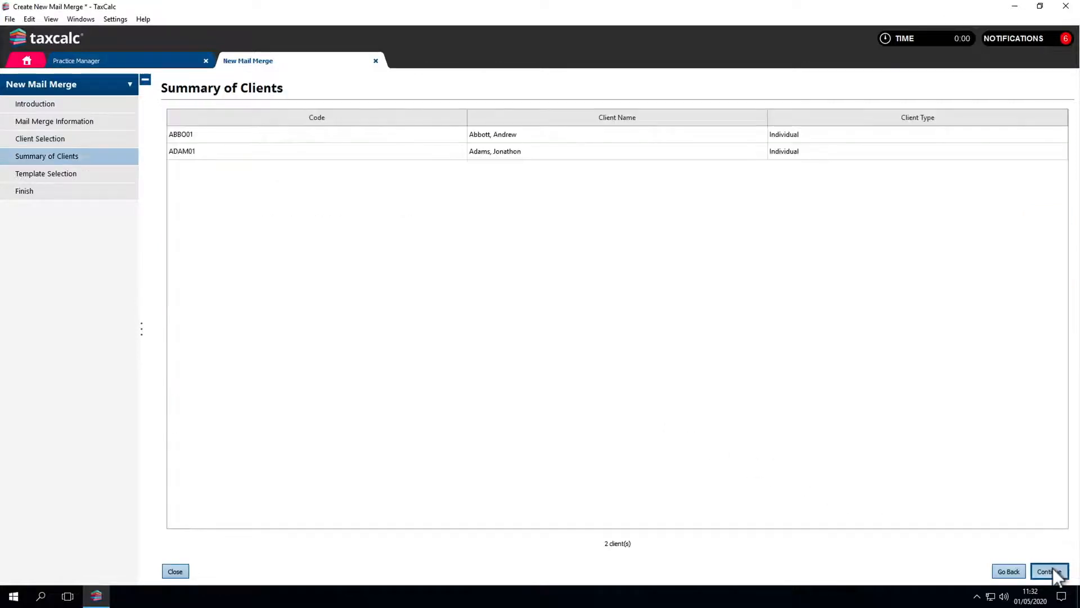
Step: Continue from the Summary of Clients to Template Selection
left_click(1049, 571)
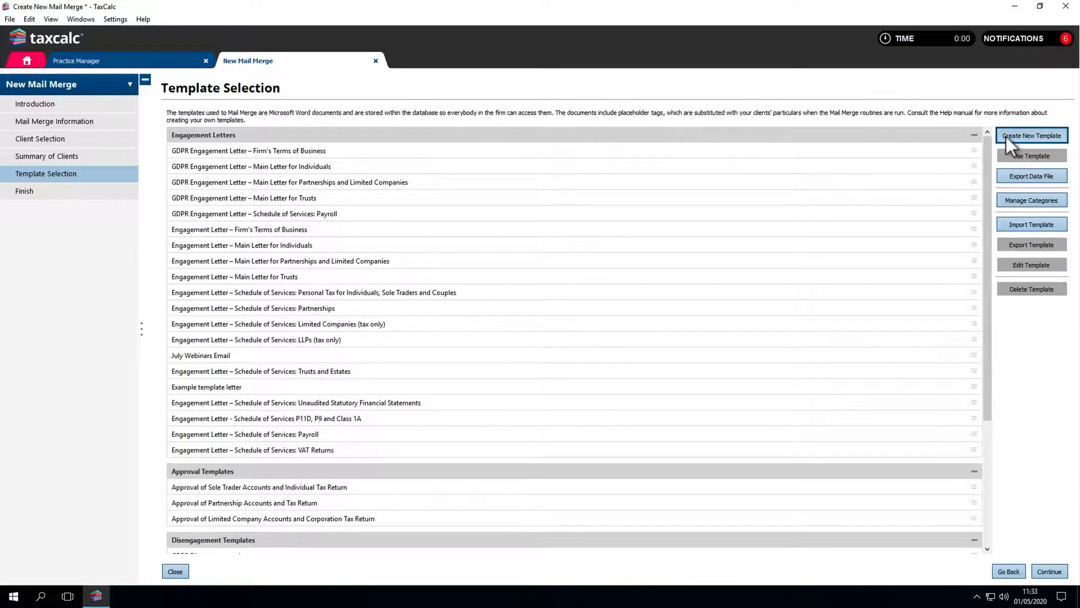
Step: Start a new letter template in Word with a Client_Name merge field
left_click(1032, 135)
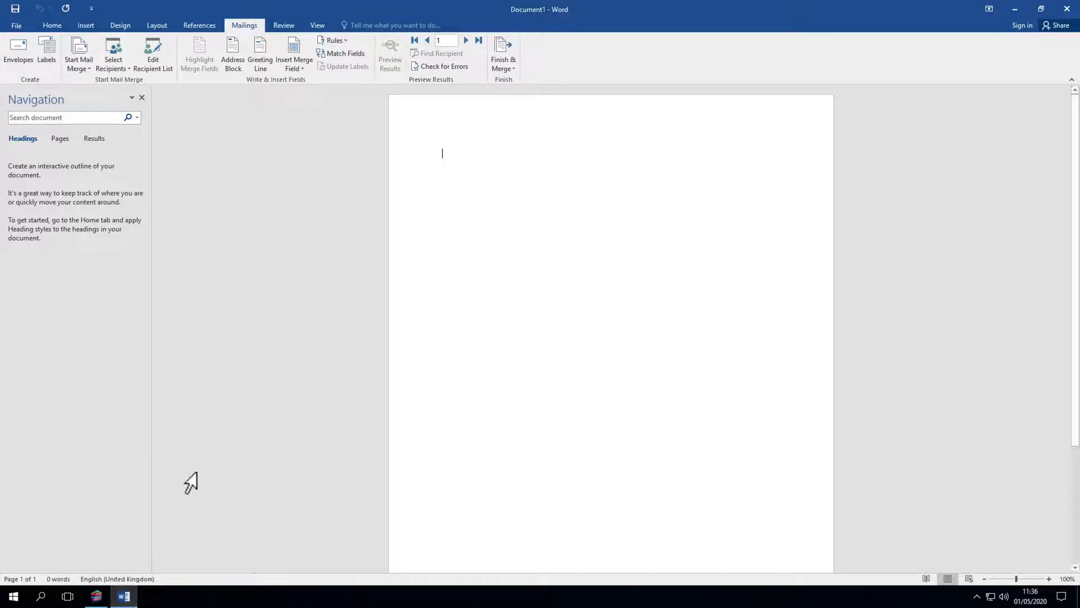
left_click(293, 55)
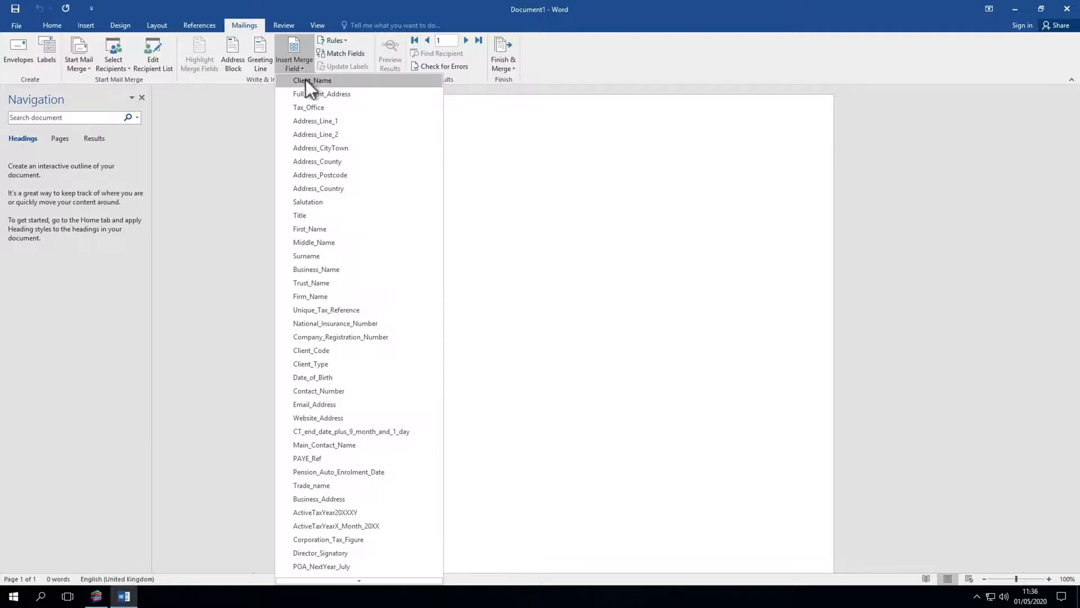
left_click(312, 80)
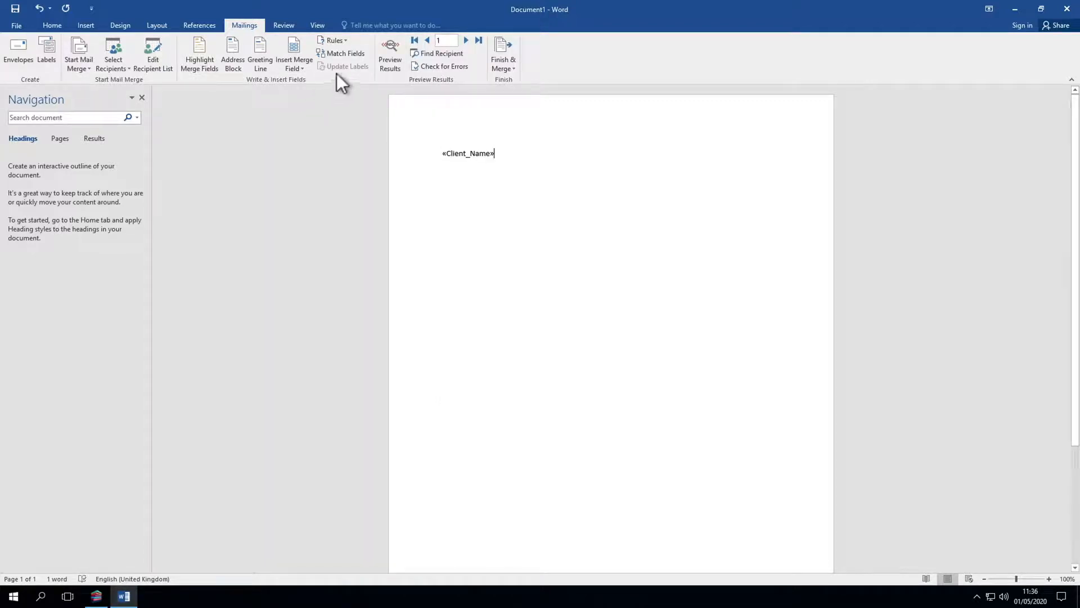
left_click(391, 53)
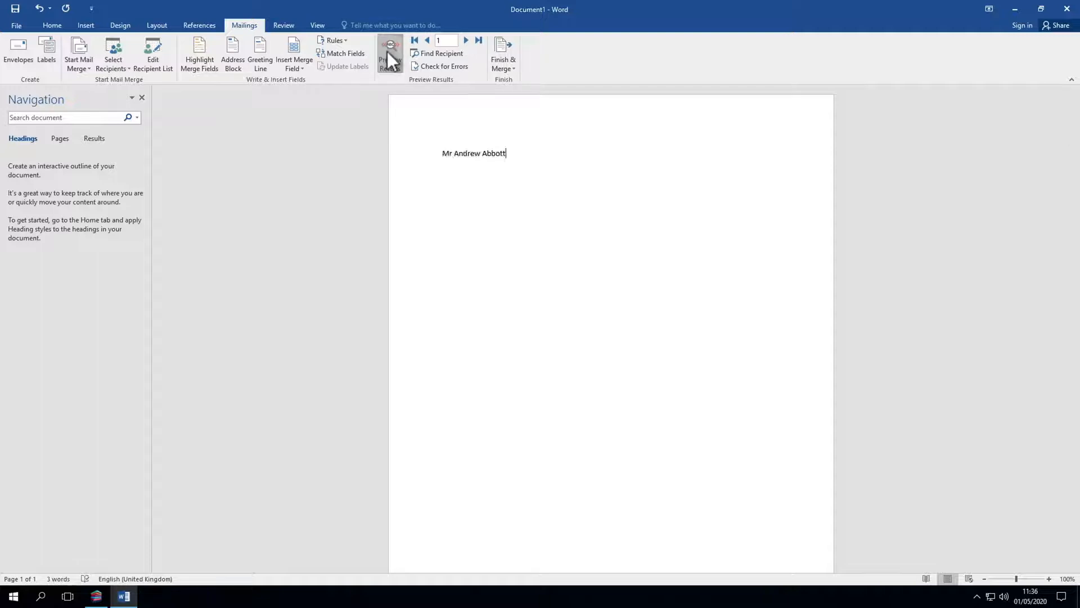
mouse_move(477, 41)
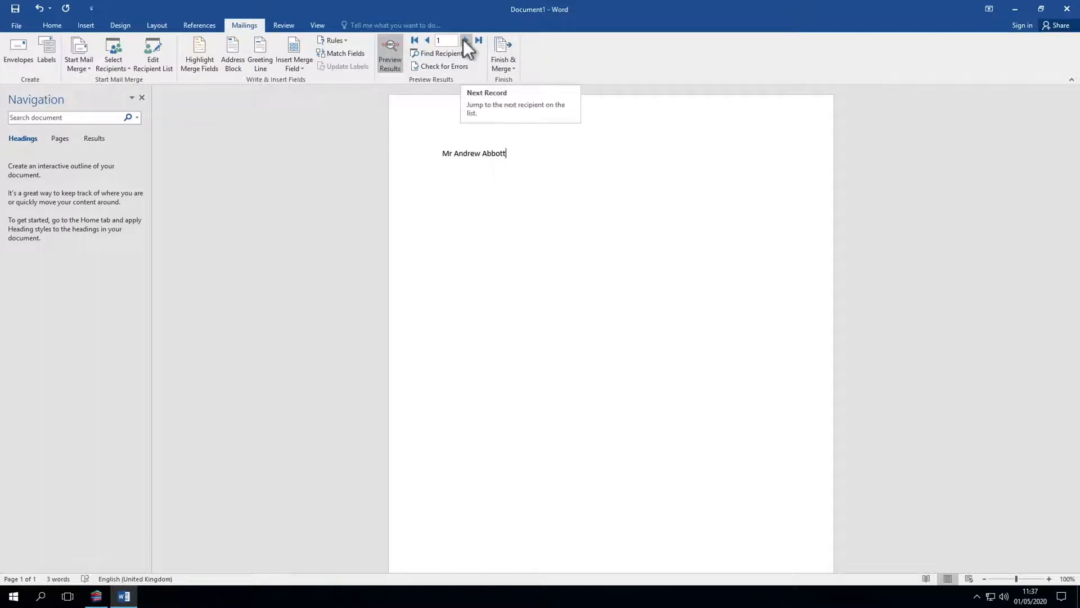
left_click(466, 41)
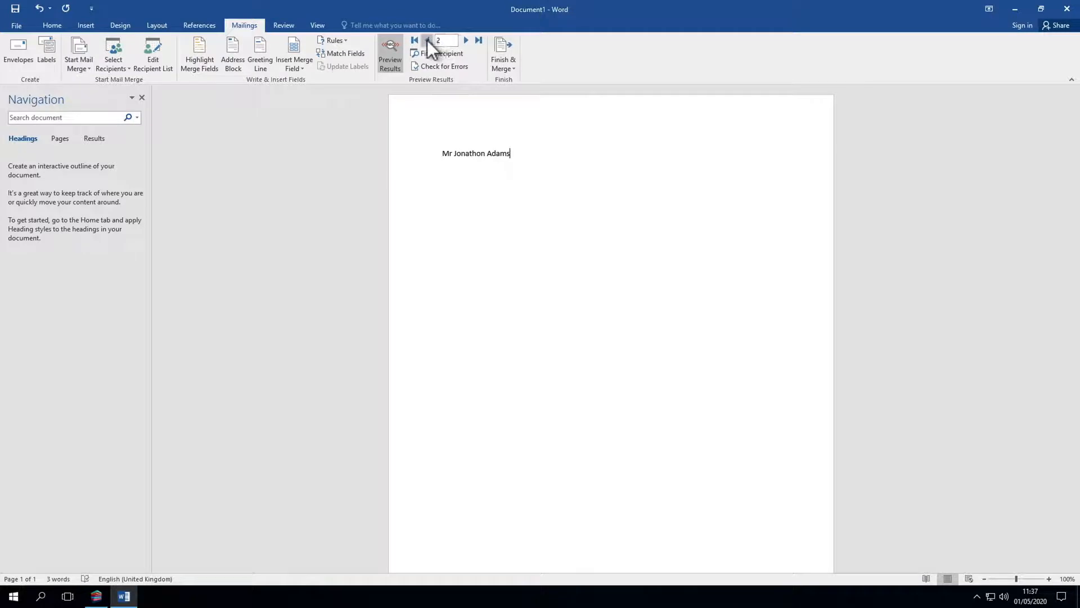
left_click(425, 40)
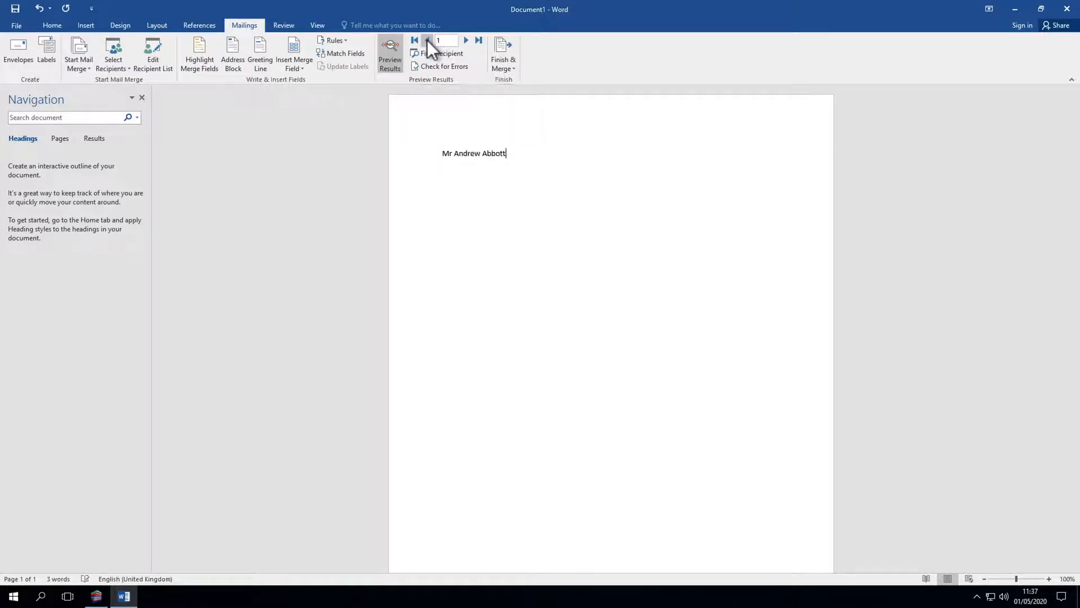
key("enter")
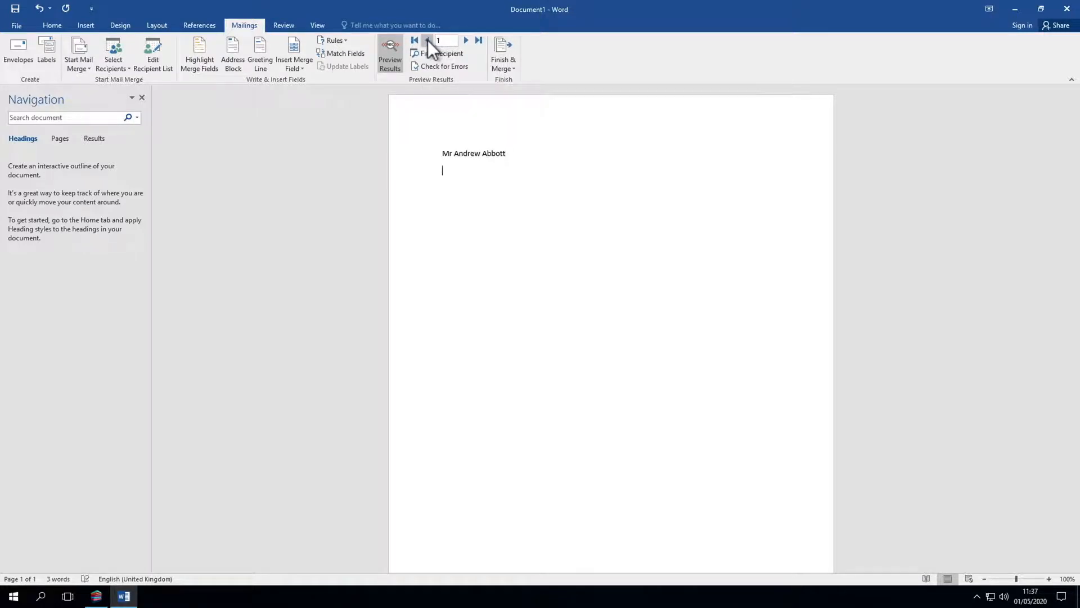
Step: Add Unique_Tax_Reference and Client_Code merge fields on separate lines under the client name
left_click(294, 56)
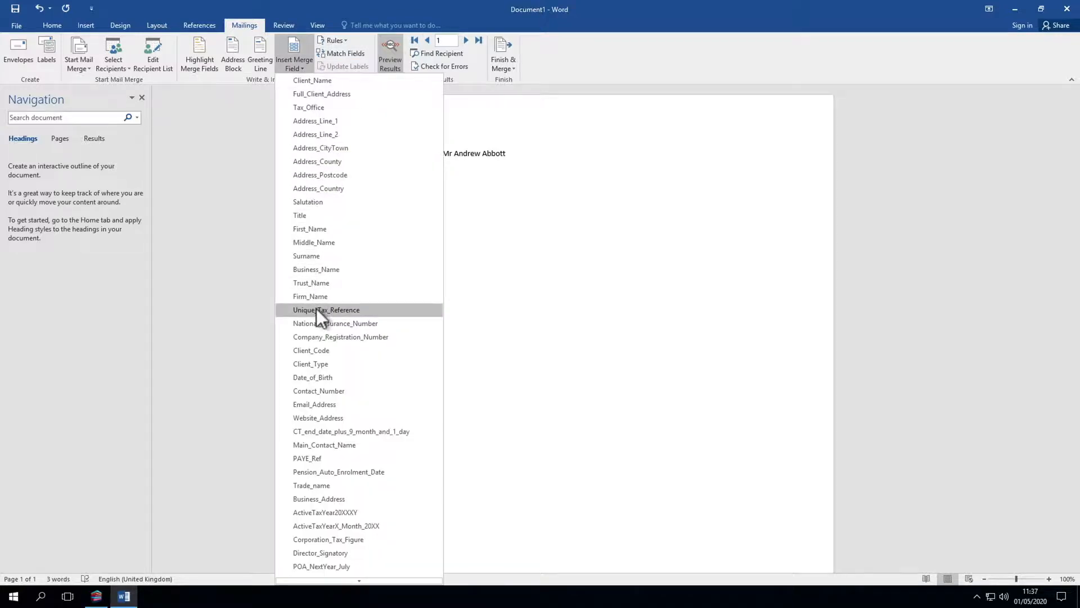
left_click(326, 310)
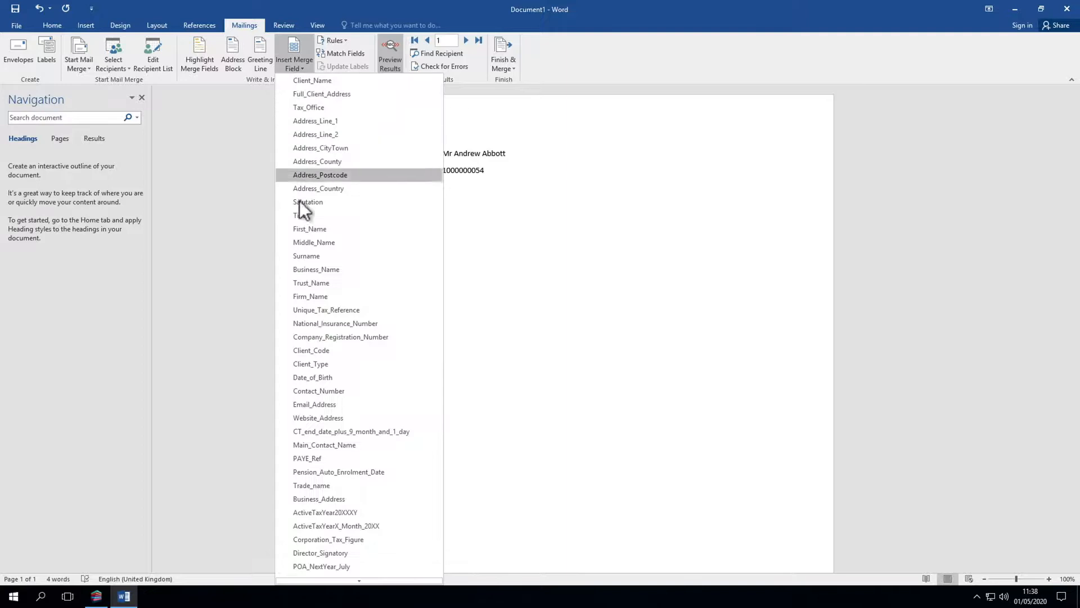
left_click(311, 350)
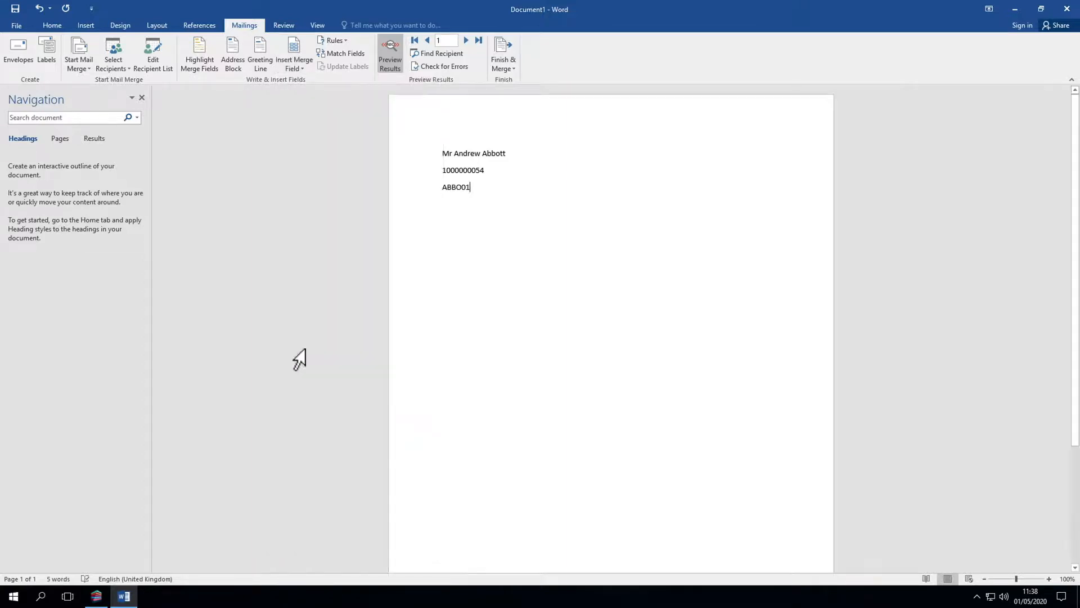
Step: Write the paragraph asking the client to send or bring in receipts, invoices and other information
type("Your Tax Return")
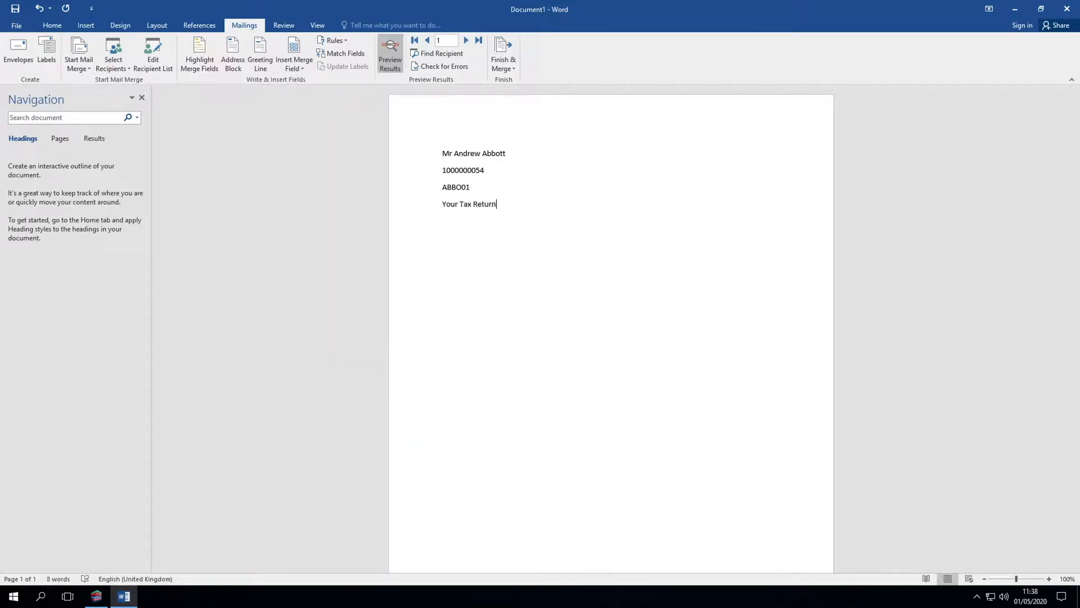
type("needs preparing. Could you please")
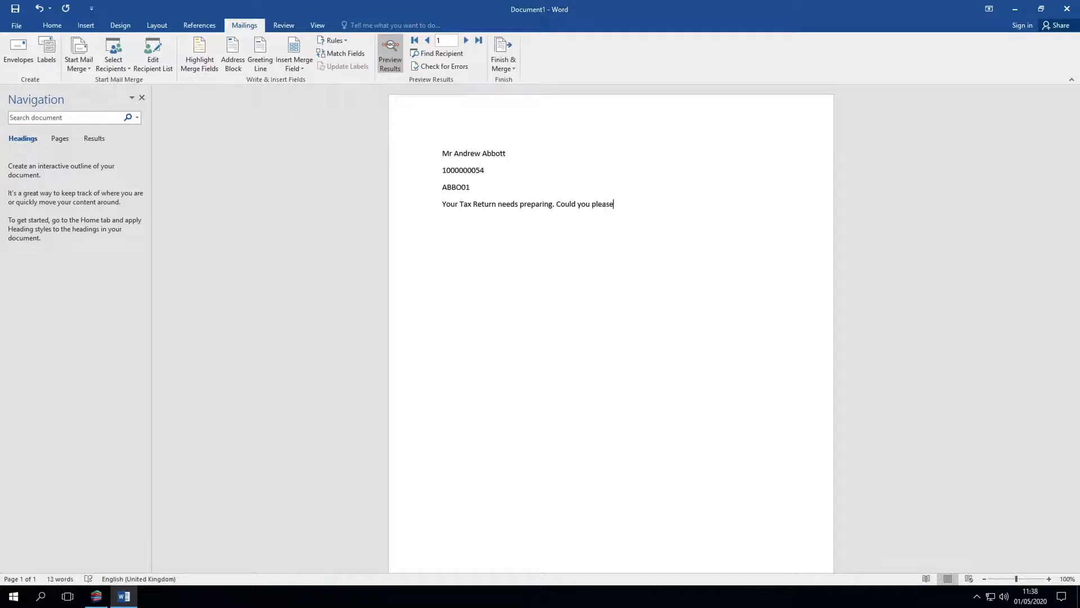
type("send, or bring in, your")
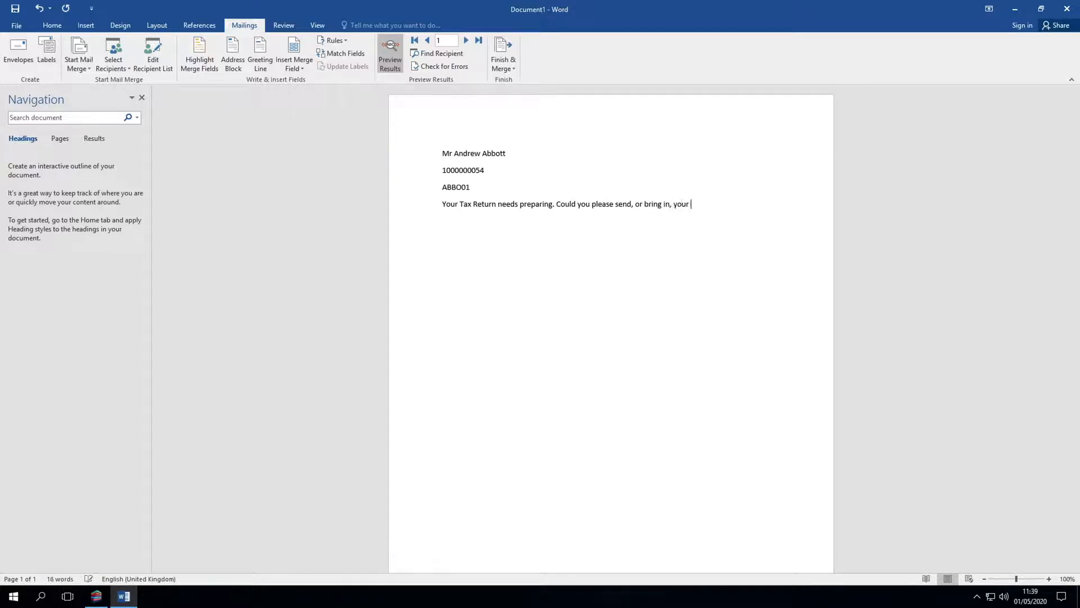
type("receipts invoices and other information.")
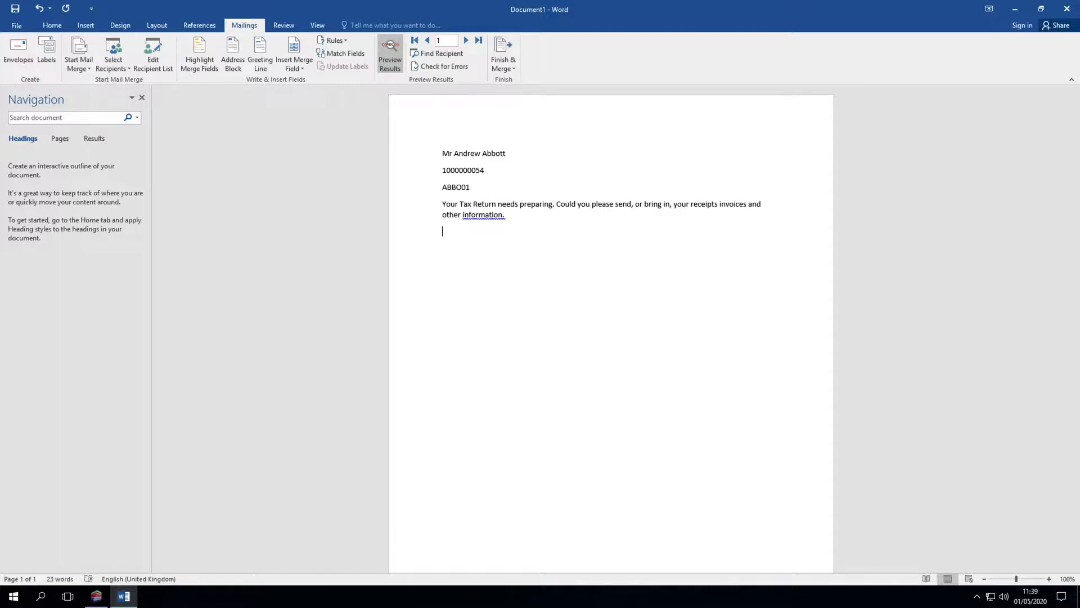
Step: Begin the sentence 'Last year your tax liability was' ready for a merge field
type("Last year your")
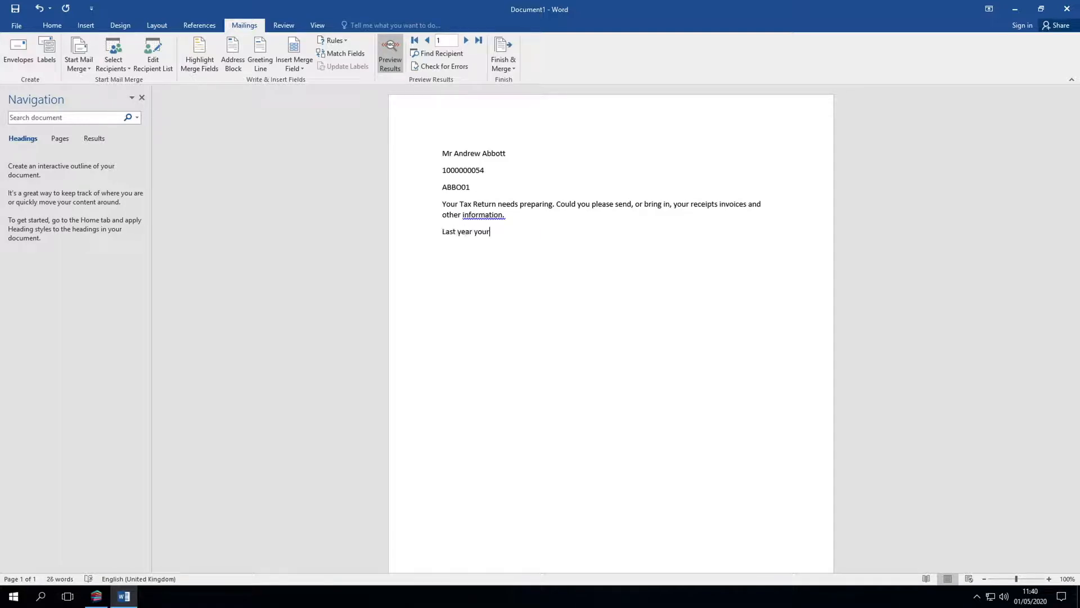
type("tax liability was")
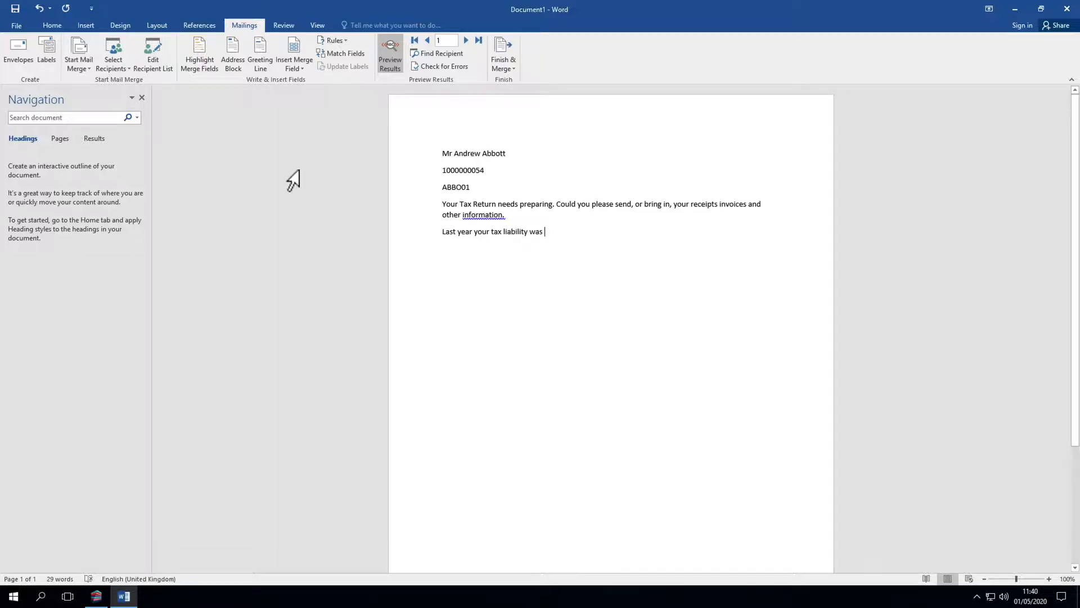
left_click(293, 55)
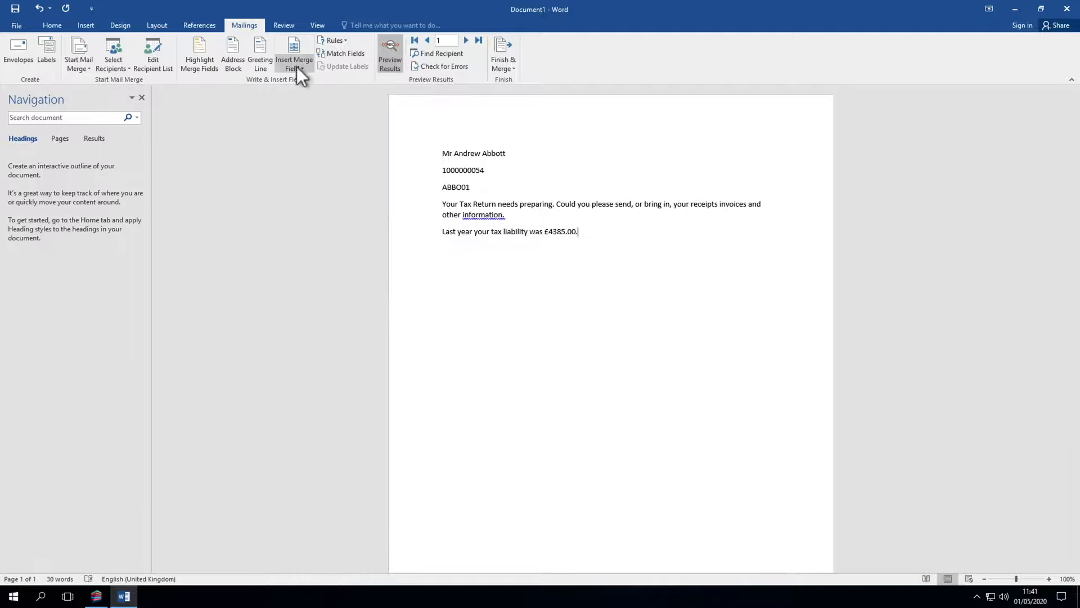
Step: Insert the TotalTax_Previous_Year merge field and turn Preview Results off
left_click(294, 54)
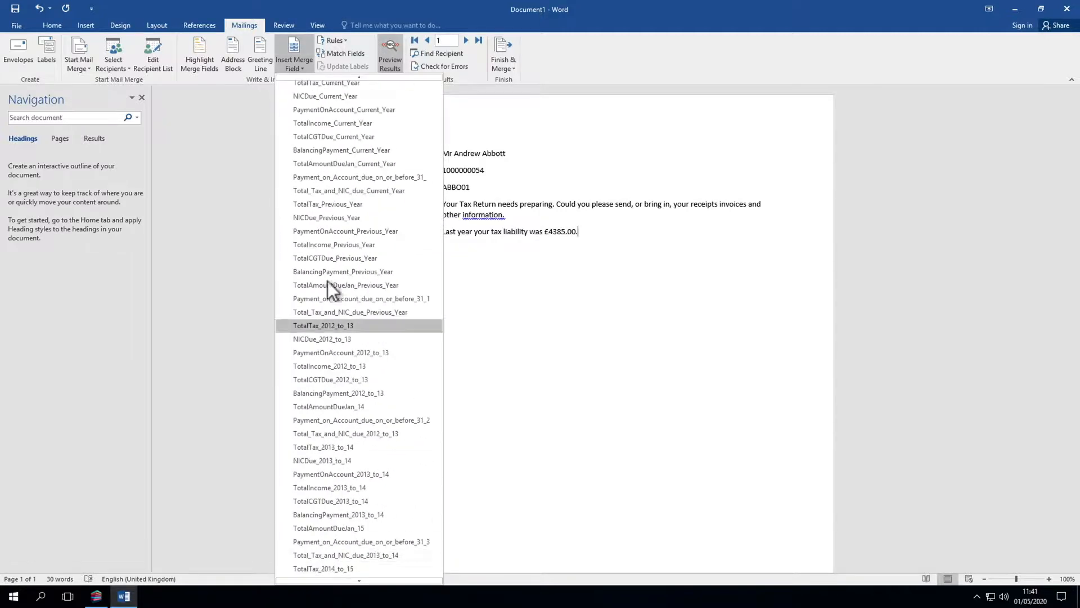
mouse_move(333, 122)
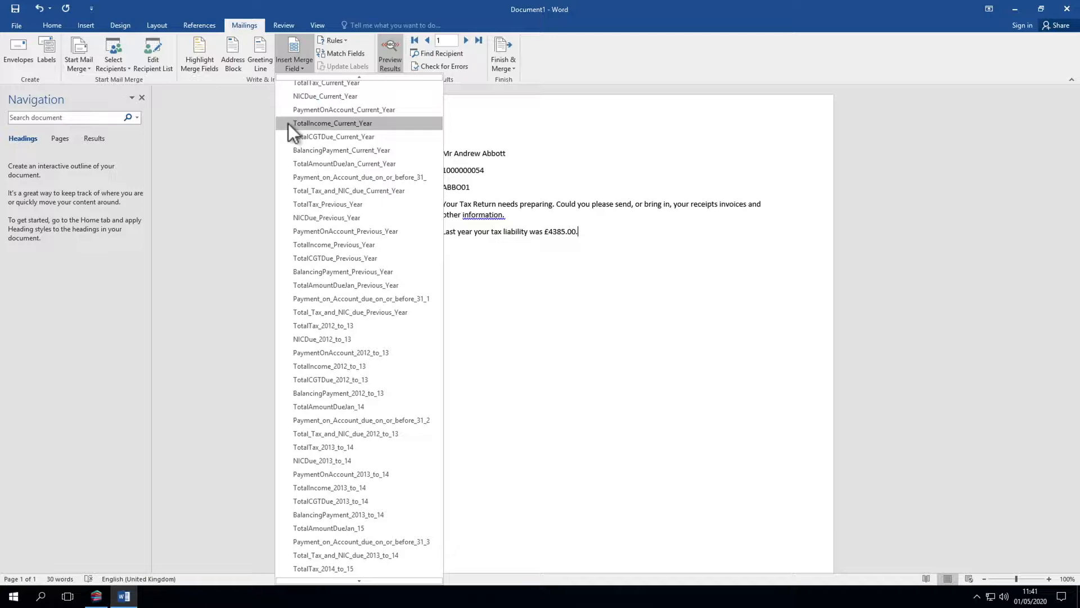
left_click(390, 55)
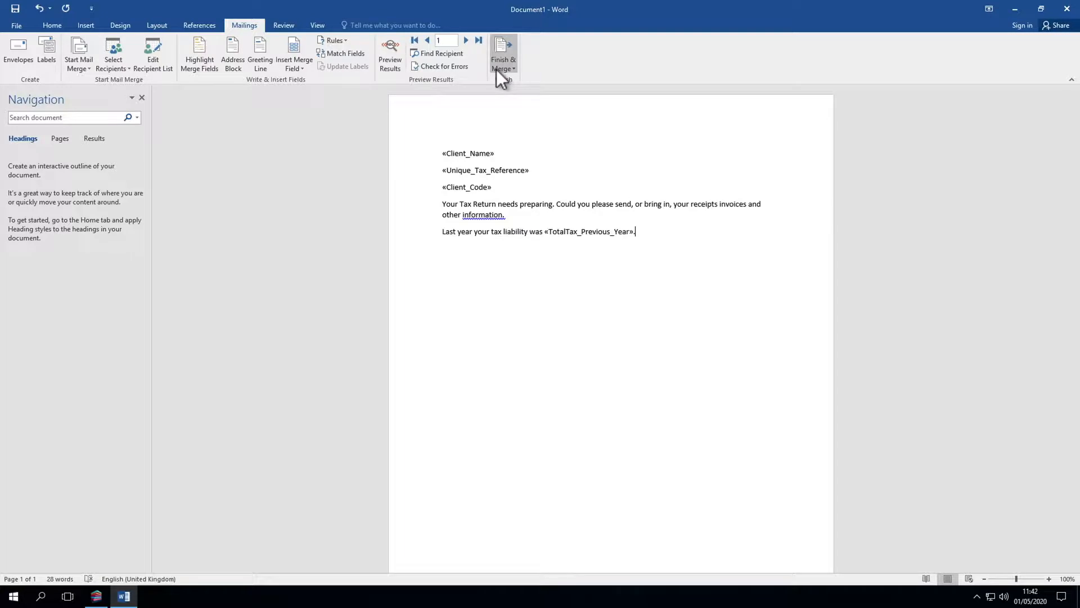
Step: Finish & Merge as email messages to Email_Address with subject '2019 Tax Return'
left_click(503, 55)
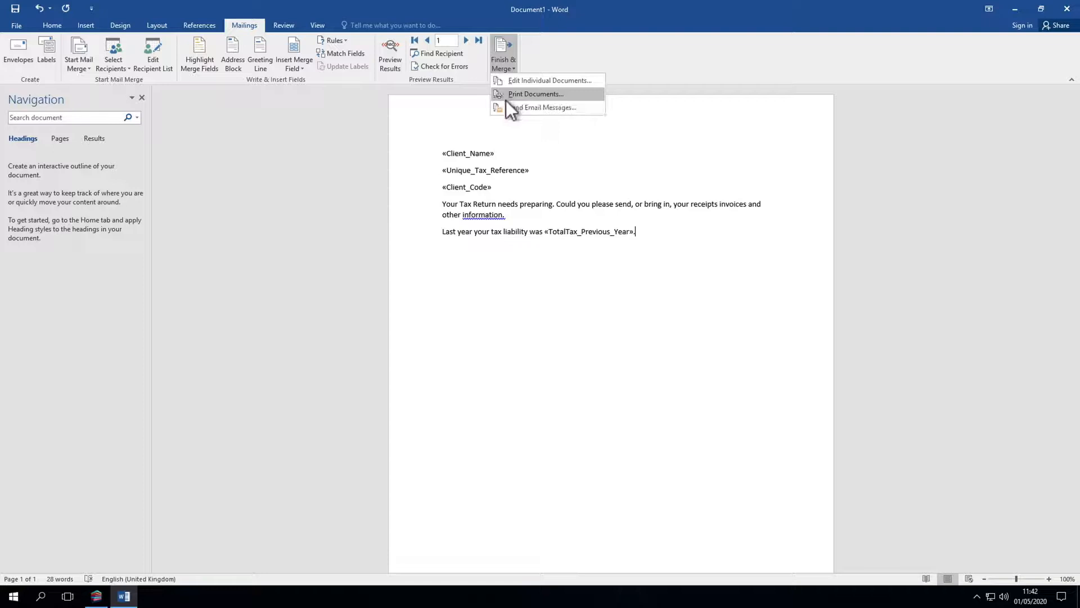
mouse_move(543, 107)
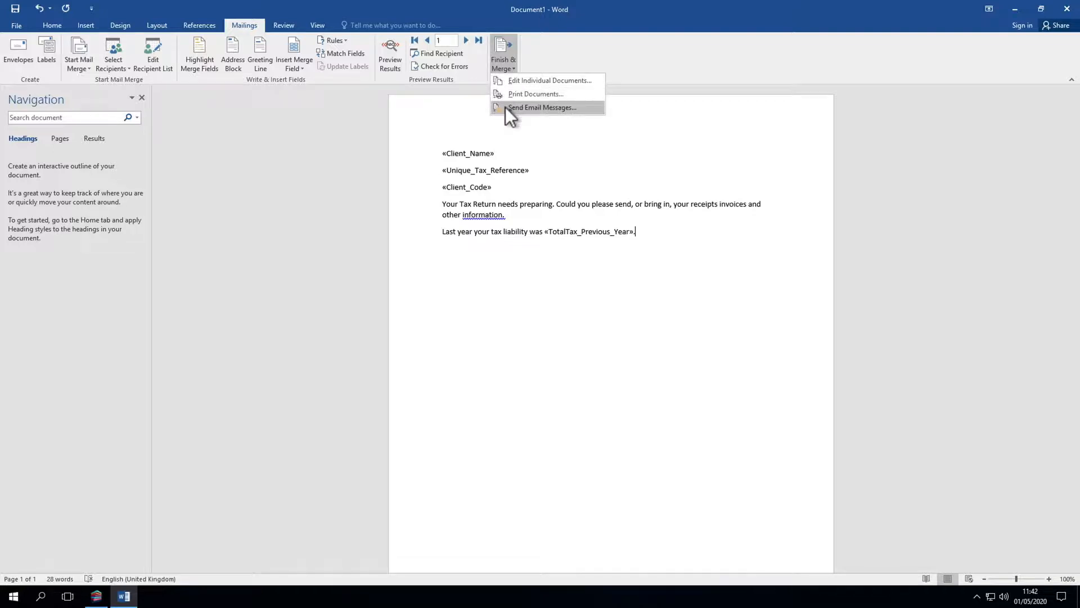
left_click(542, 107)
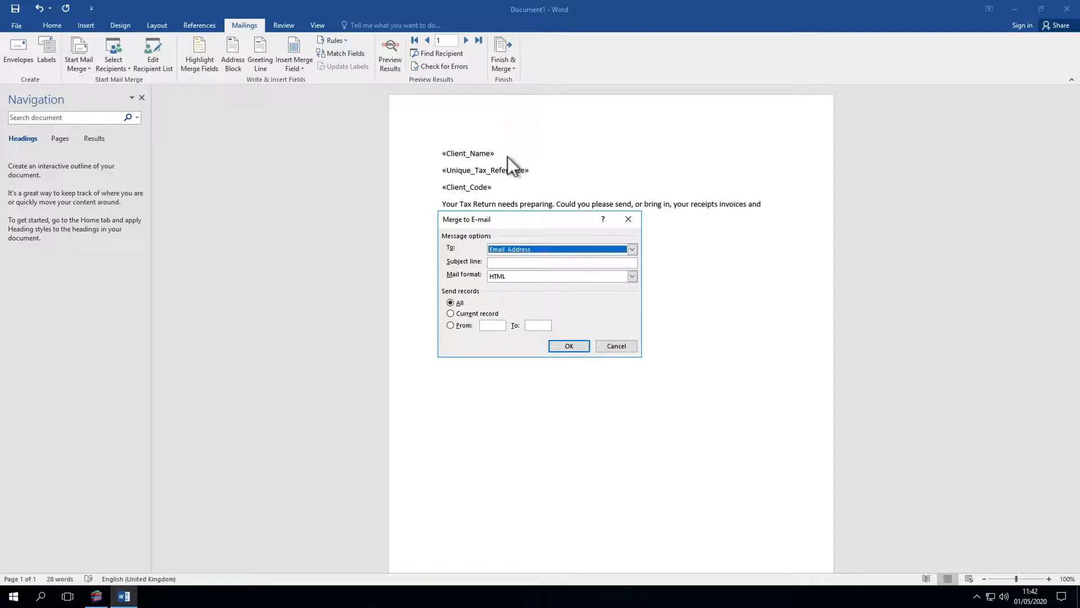
type("2019 Tax Return")
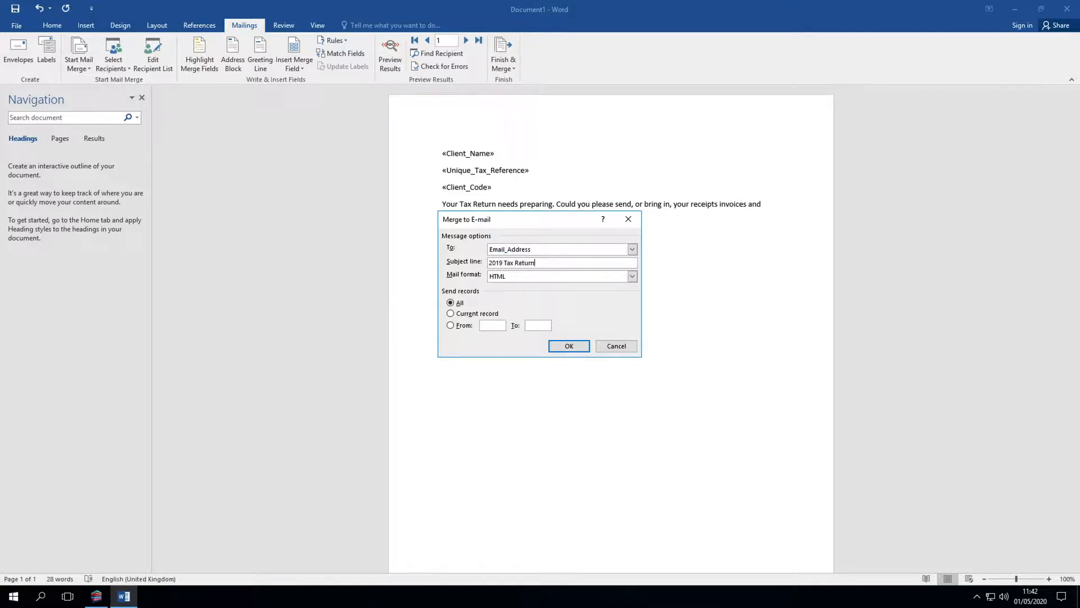
left_click(568, 346)
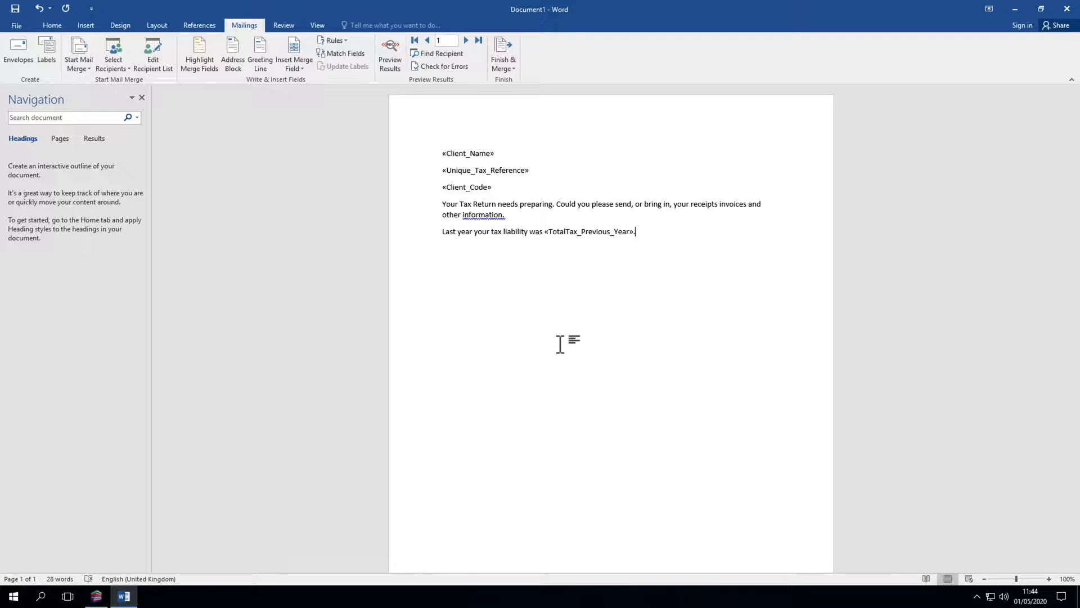
Step: Save the letter as 'Tax Return 2020' in Documents and return to TaxCalc
left_click(15, 26)
type("Tax Ret")
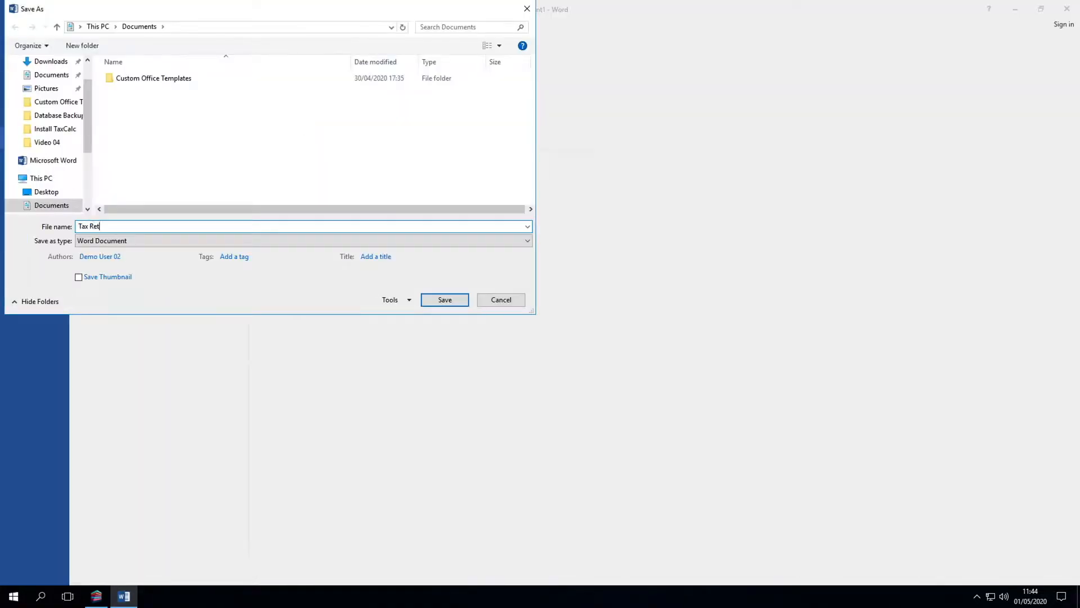
left_click(445, 299)
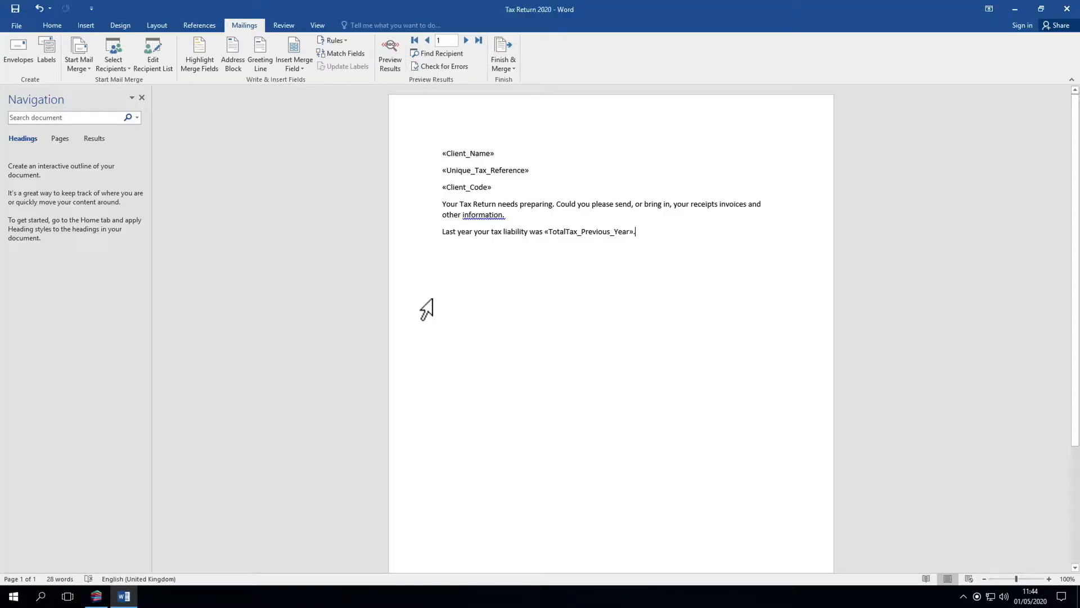
left_click(95, 595)
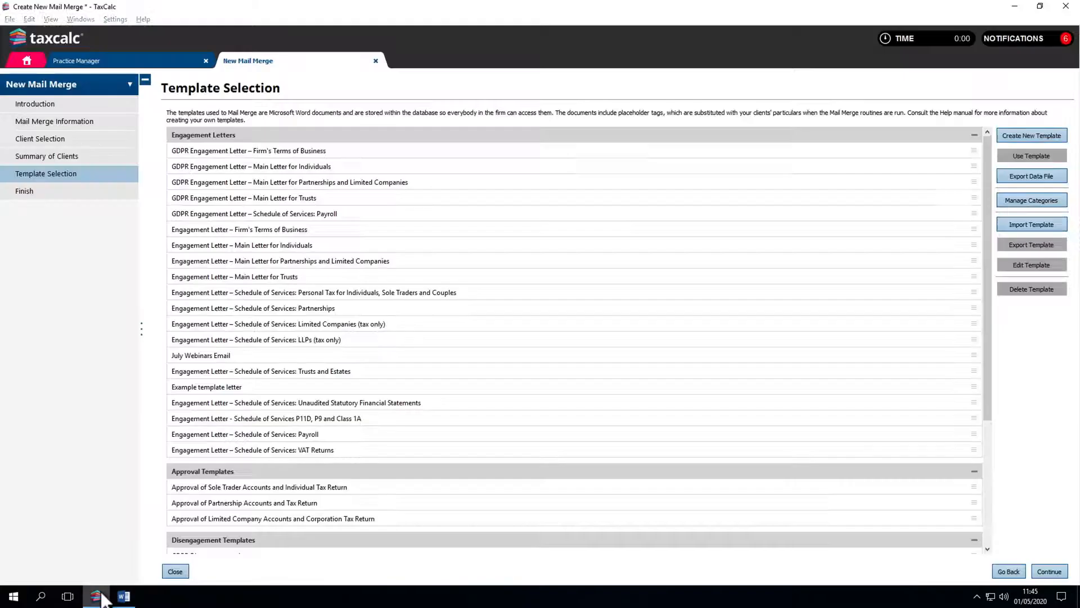
Step: Import 'Tax Return 2020' as an Engagement Letters template and select it
left_click(1032, 224)
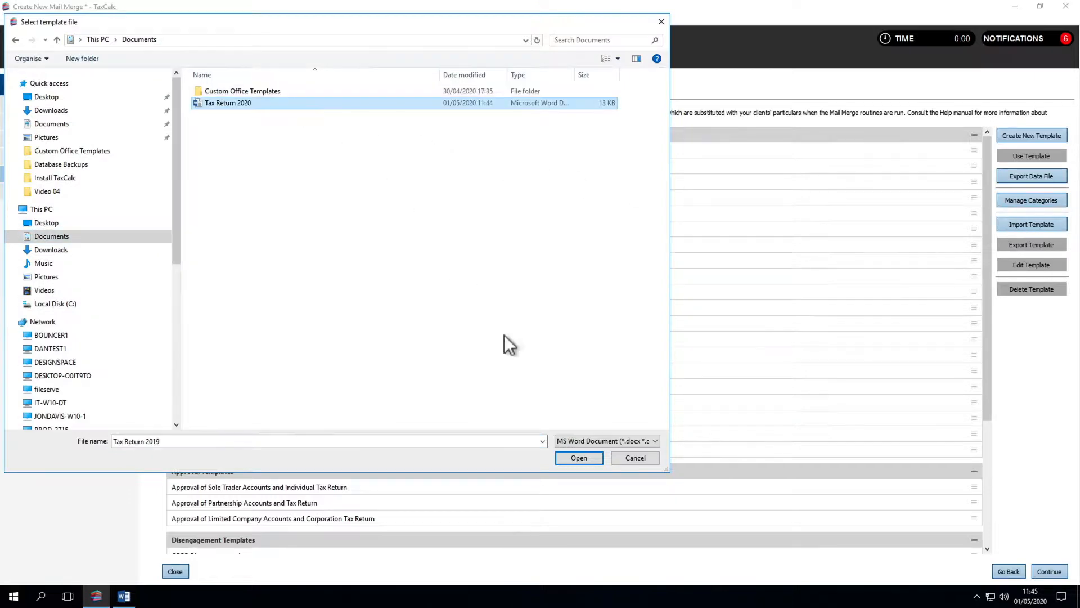
left_click(579, 458)
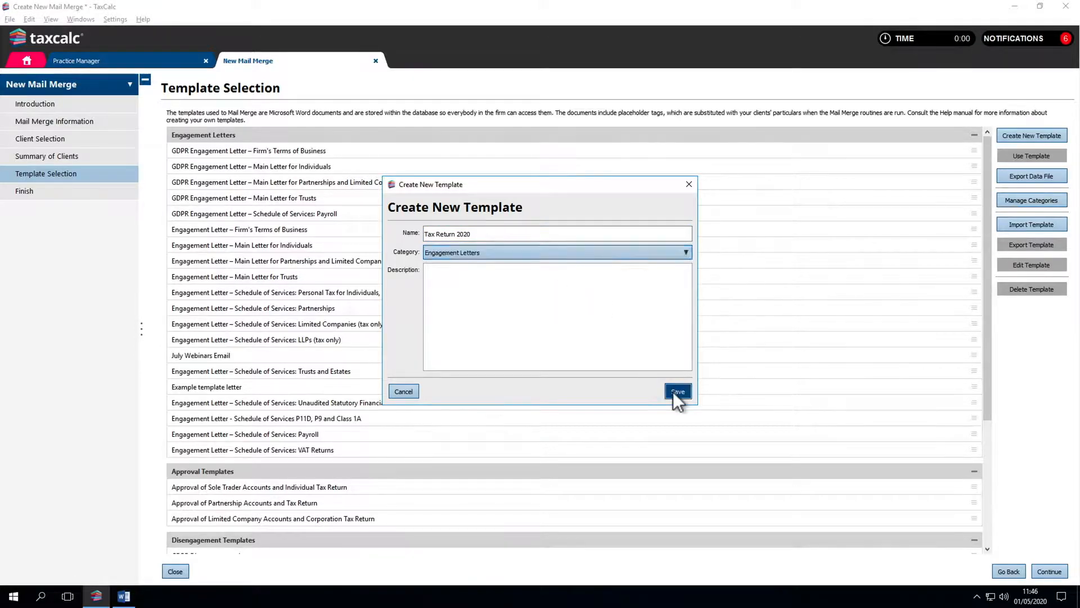
left_click(678, 392)
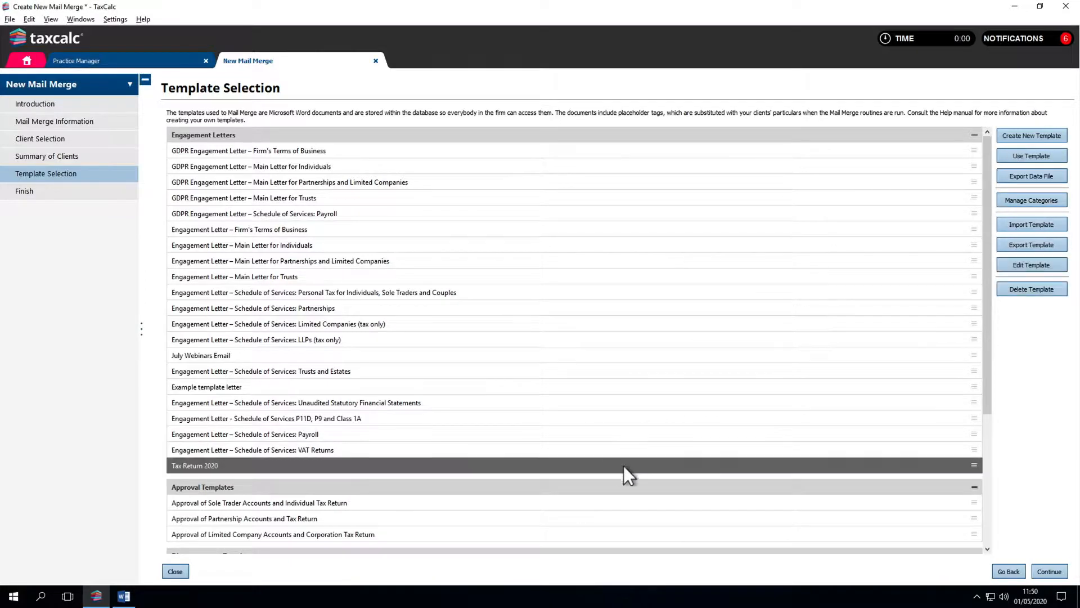
left_click(175, 570)
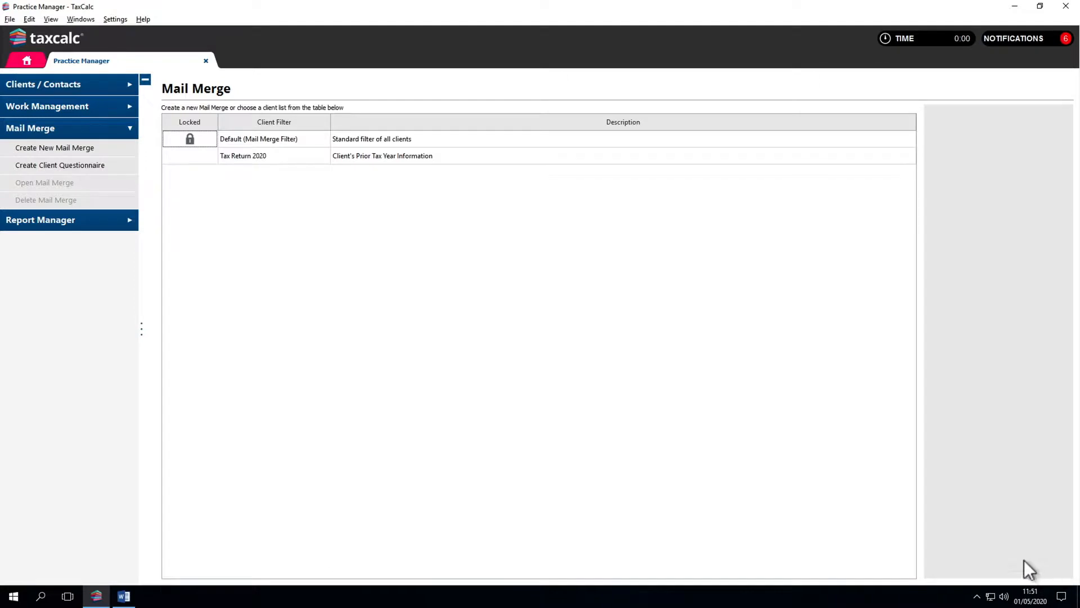
mouse_move(69, 166)
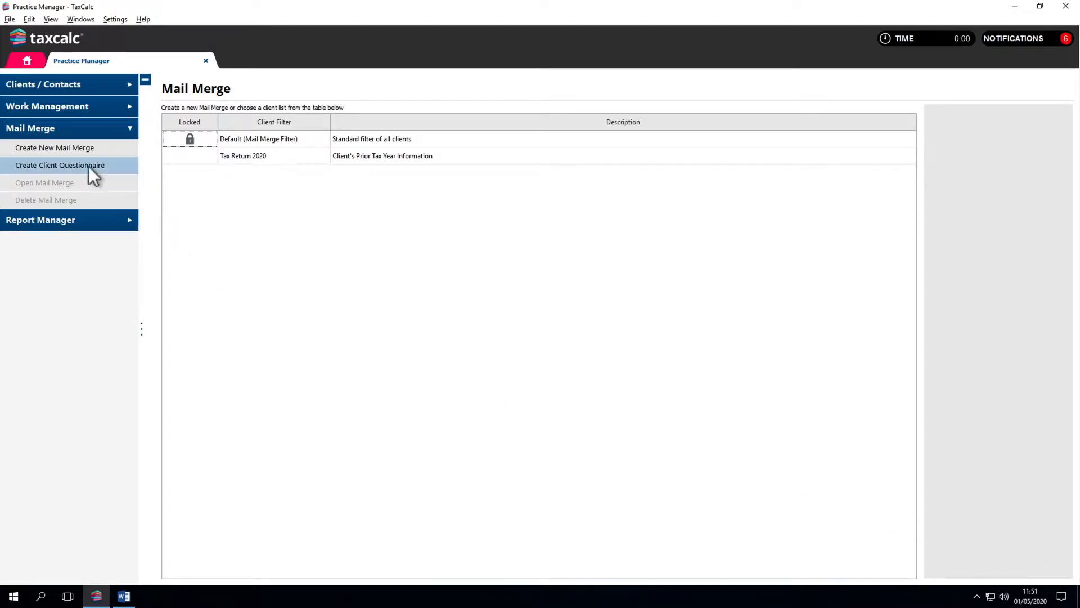
Step: Start a 2019/20 client questionnaire including the checklist and previous-year values
left_click(60, 164)
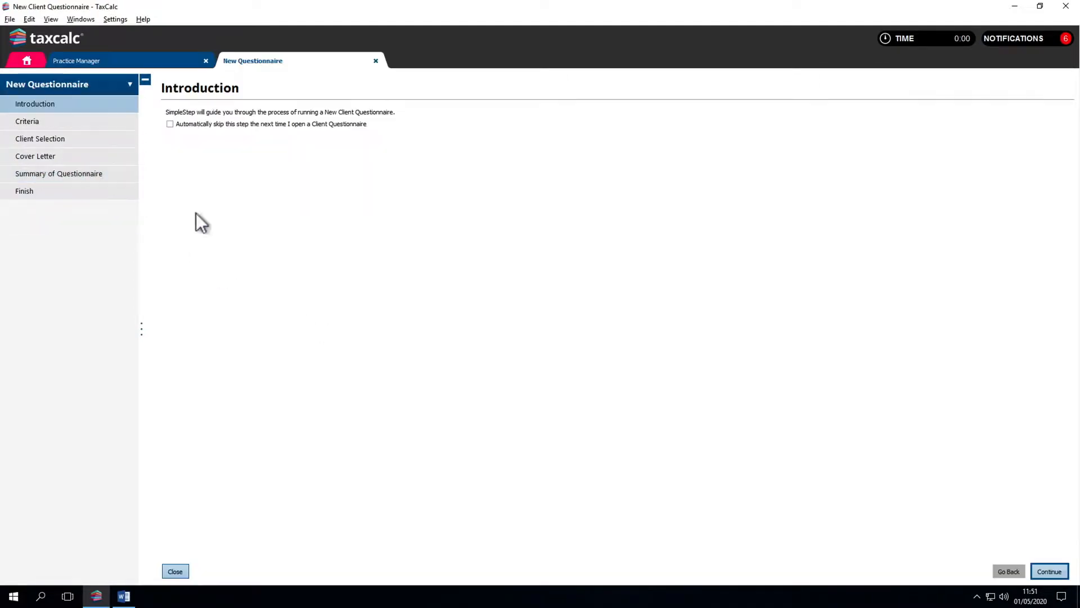
left_click(1048, 571)
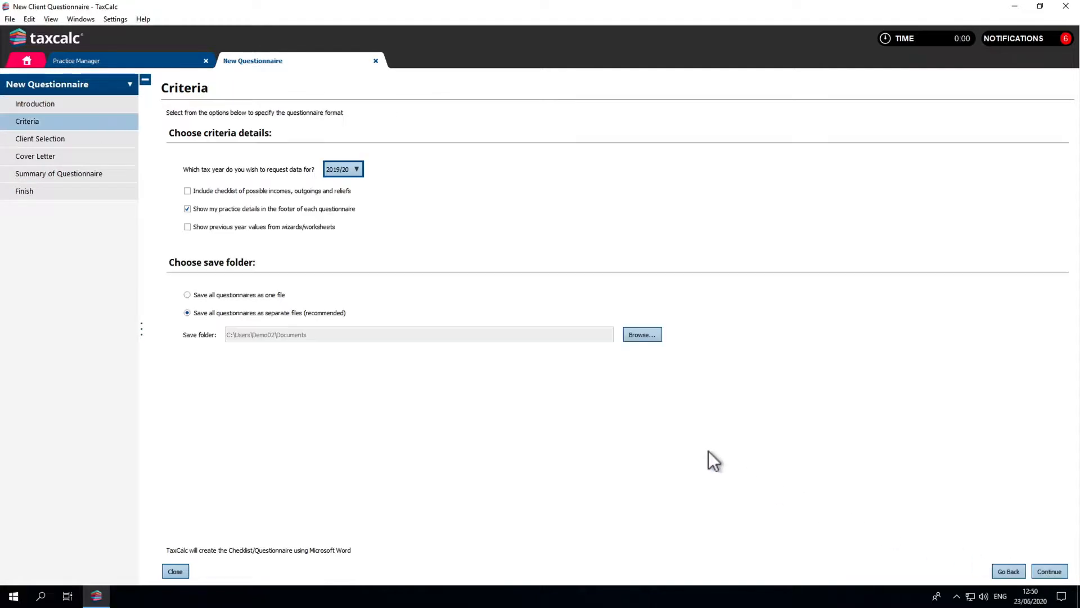
left_click(342, 168)
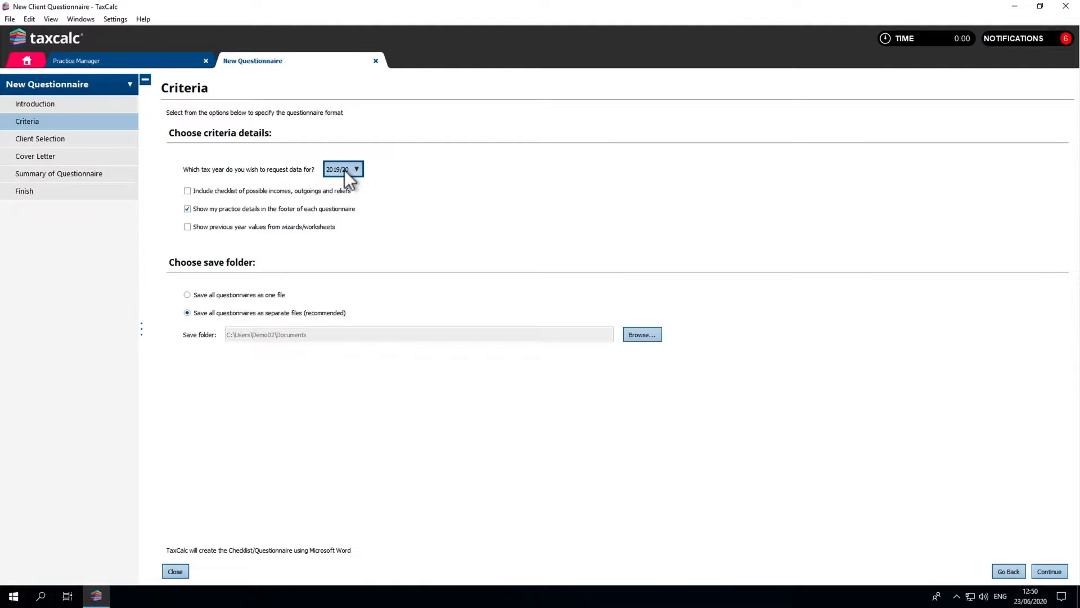
left_click(187, 191)
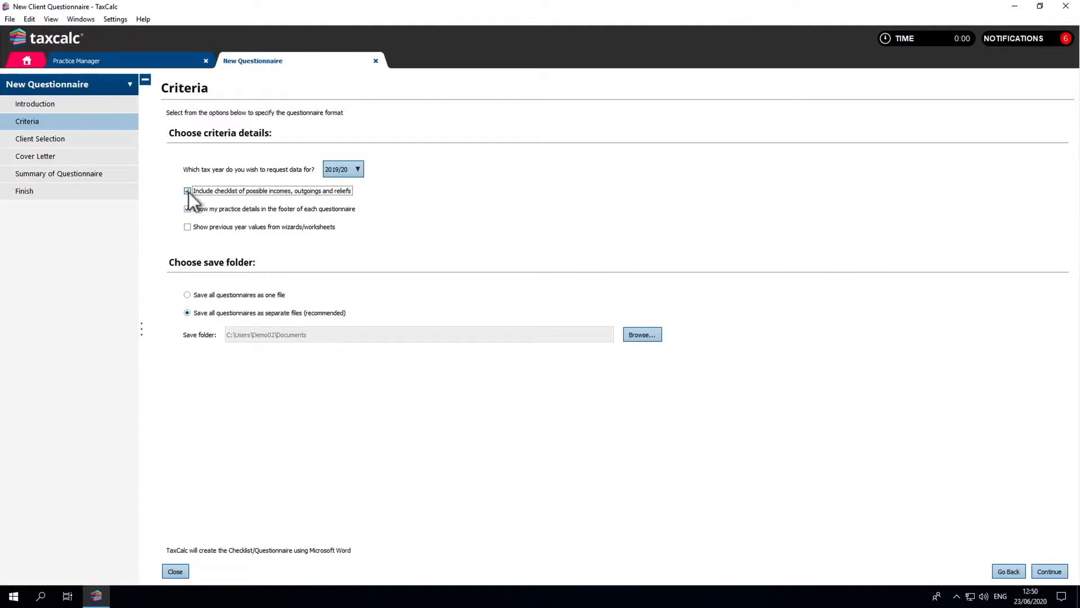
left_click(188, 208)
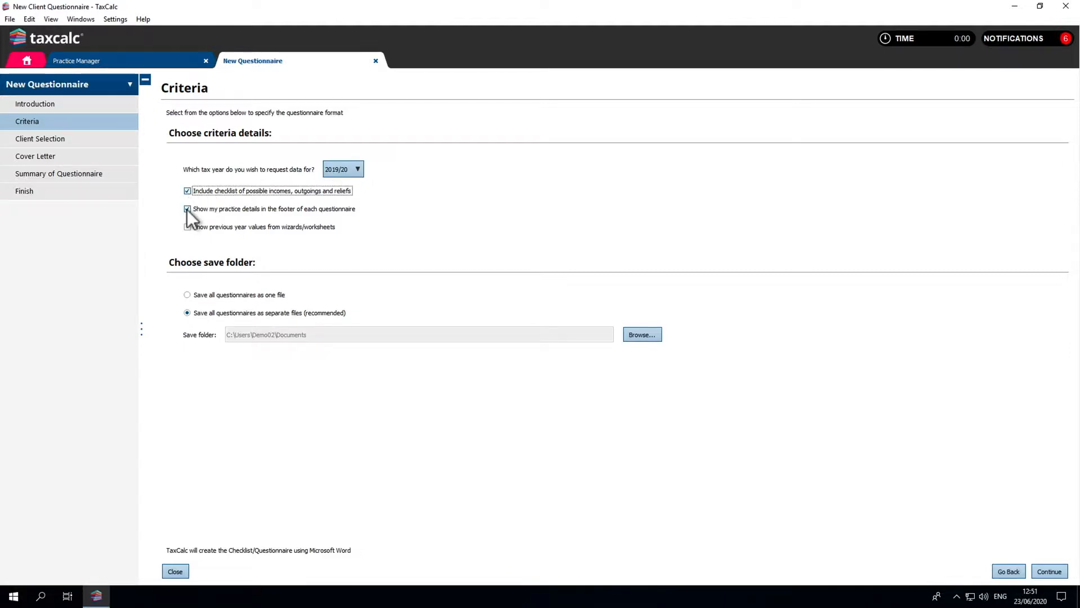
left_click(187, 226)
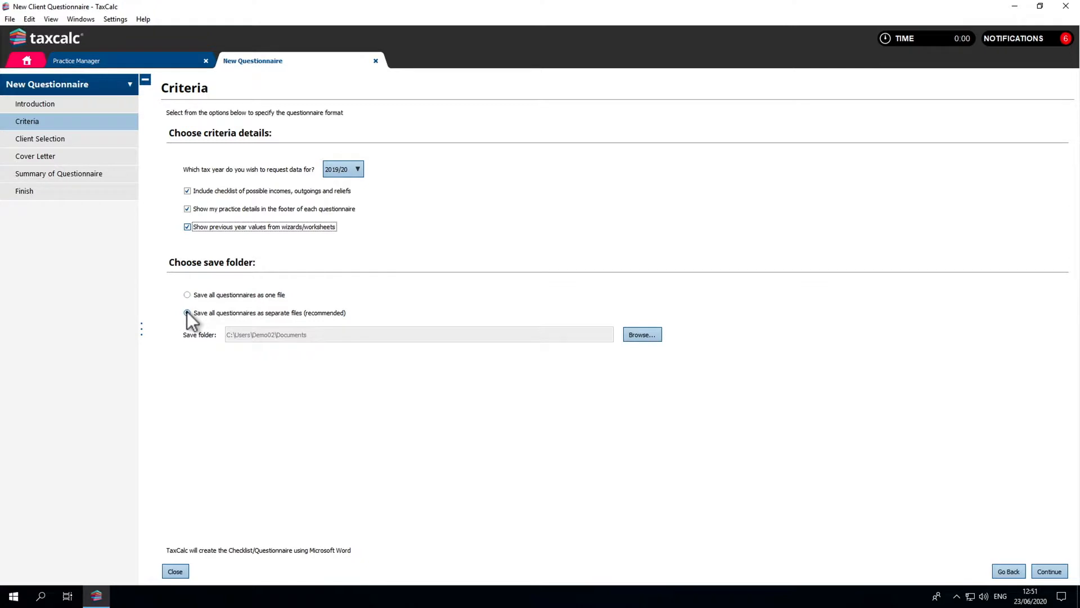
Step: Choose Documents as the folder for saving separate questionnaire files and continue
left_click(641, 334)
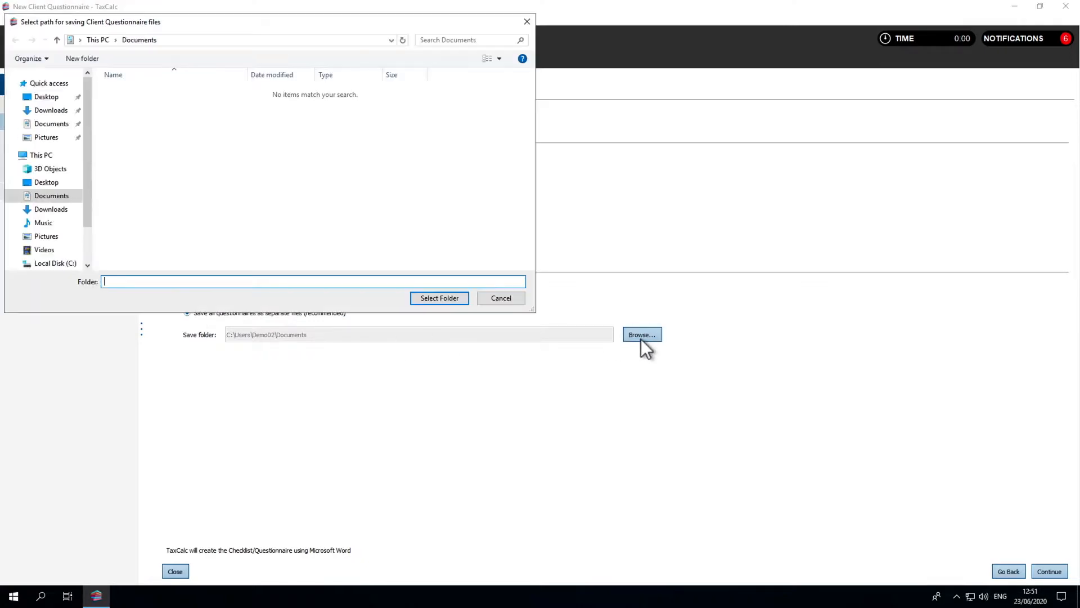
left_click(501, 297)
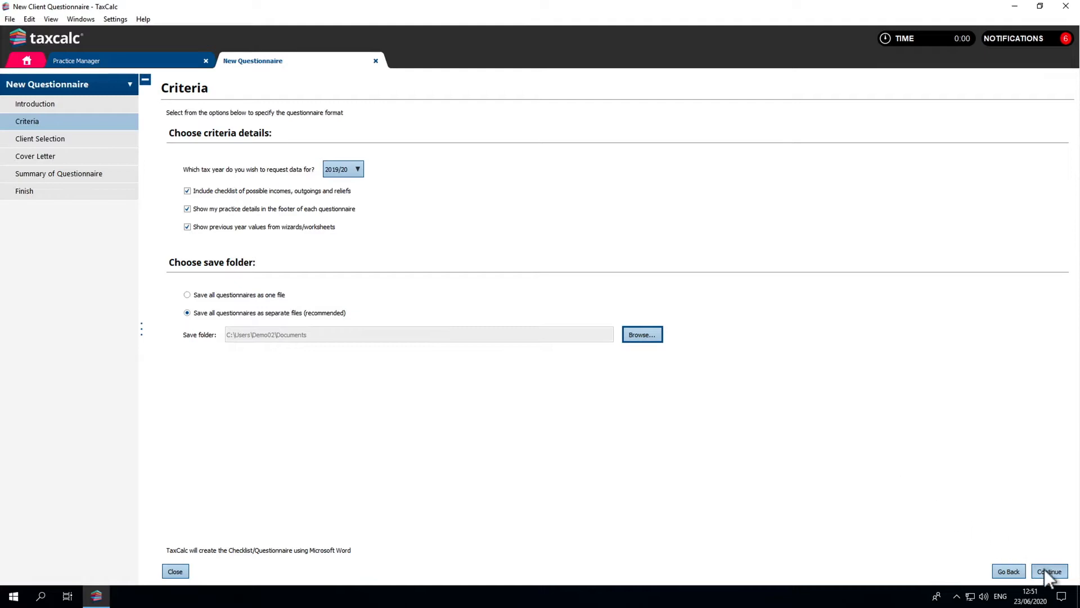
left_click(1049, 572)
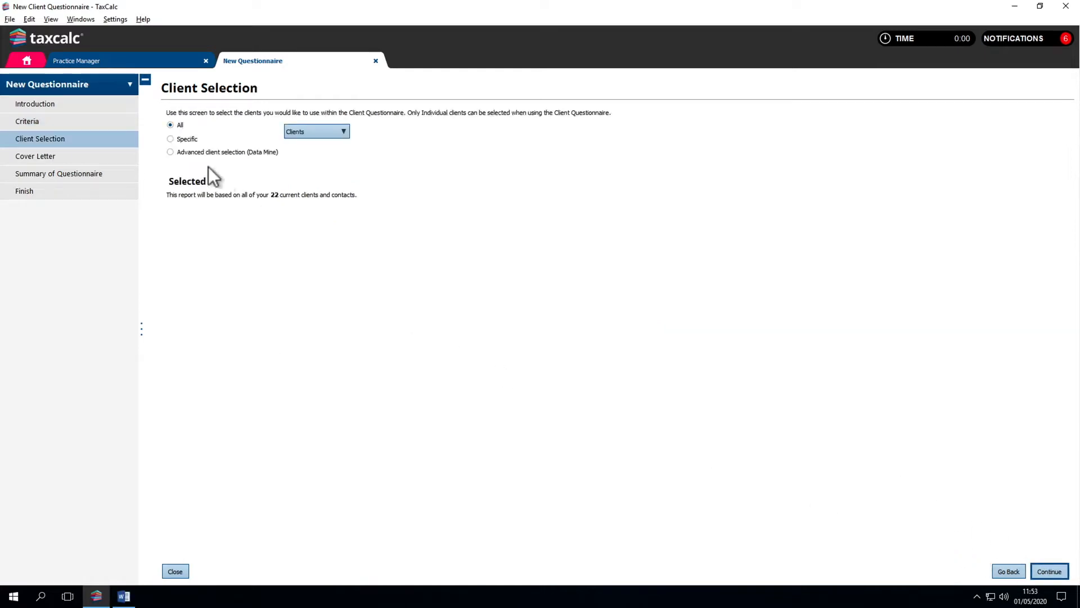
Step: Select specific clients Abbott and Adams and include the Questionnaire Cover Letter
left_click(170, 139)
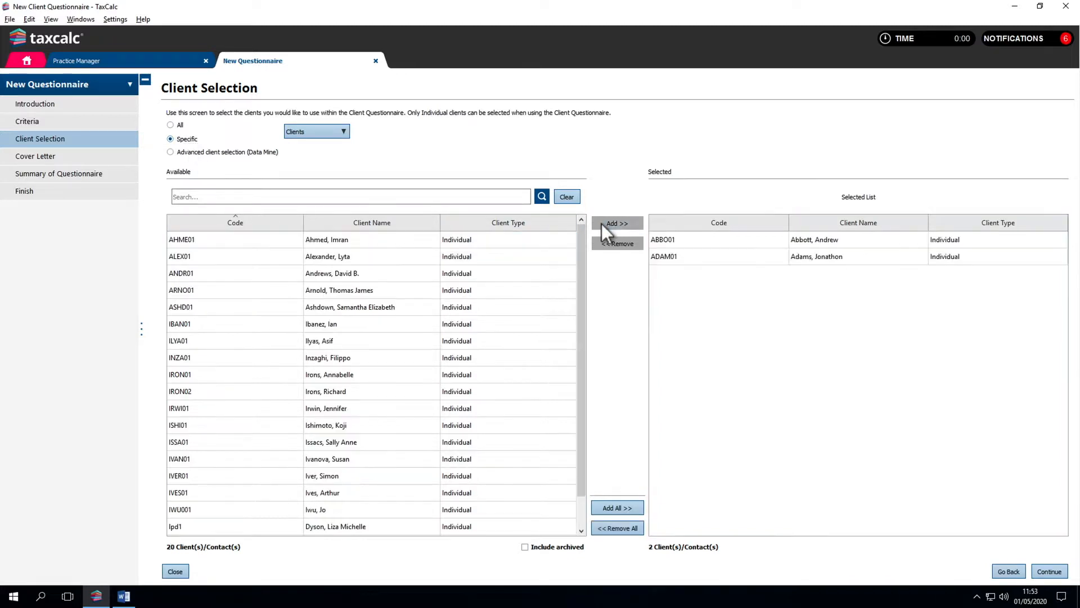
left_click(1049, 571)
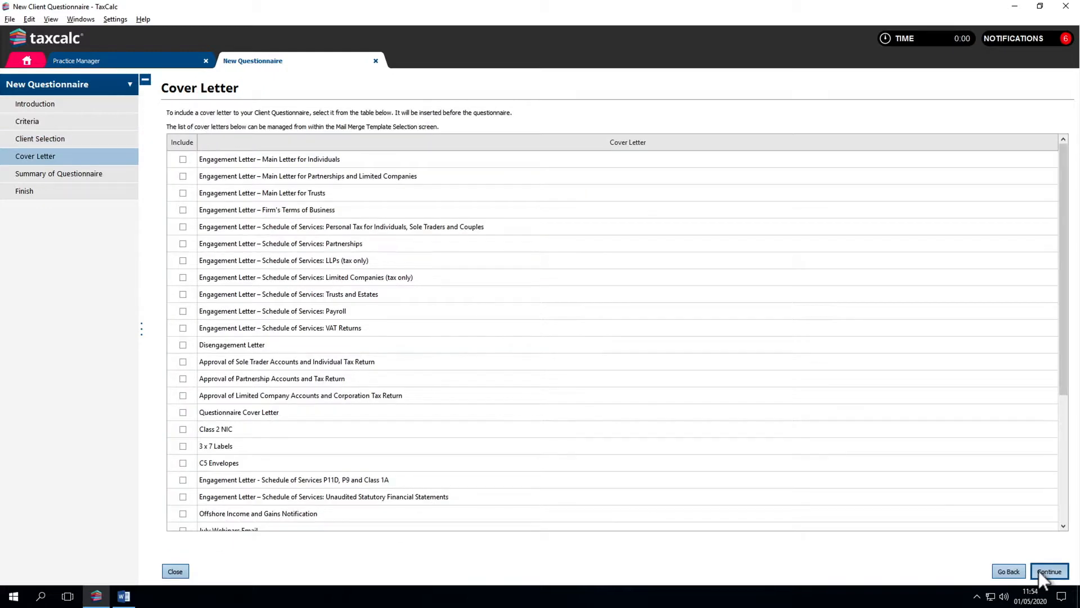
mouse_move(188, 420)
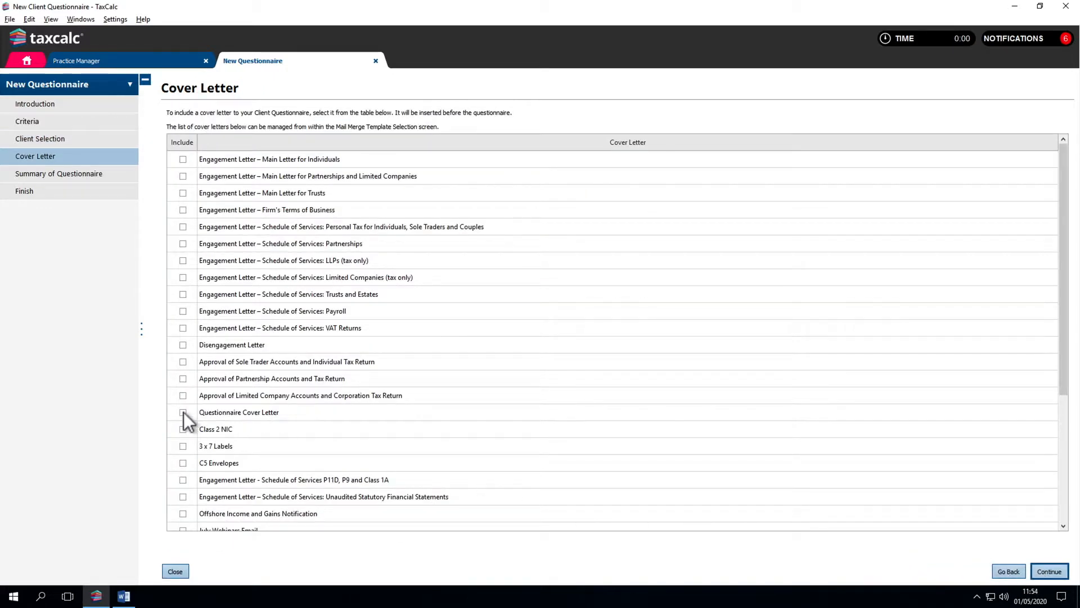
left_click(183, 412)
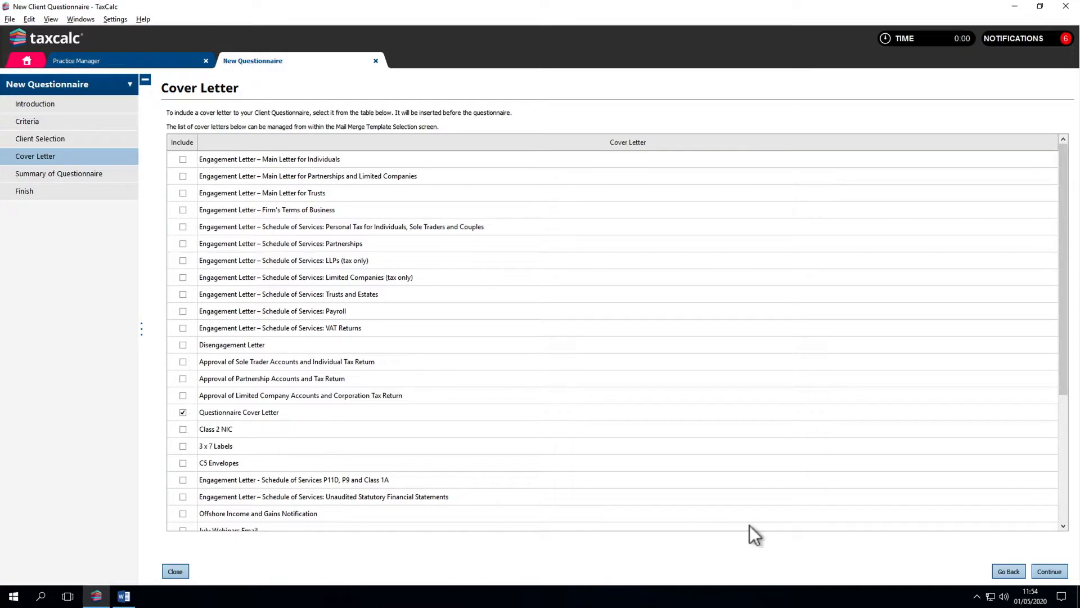
left_click(1048, 572)
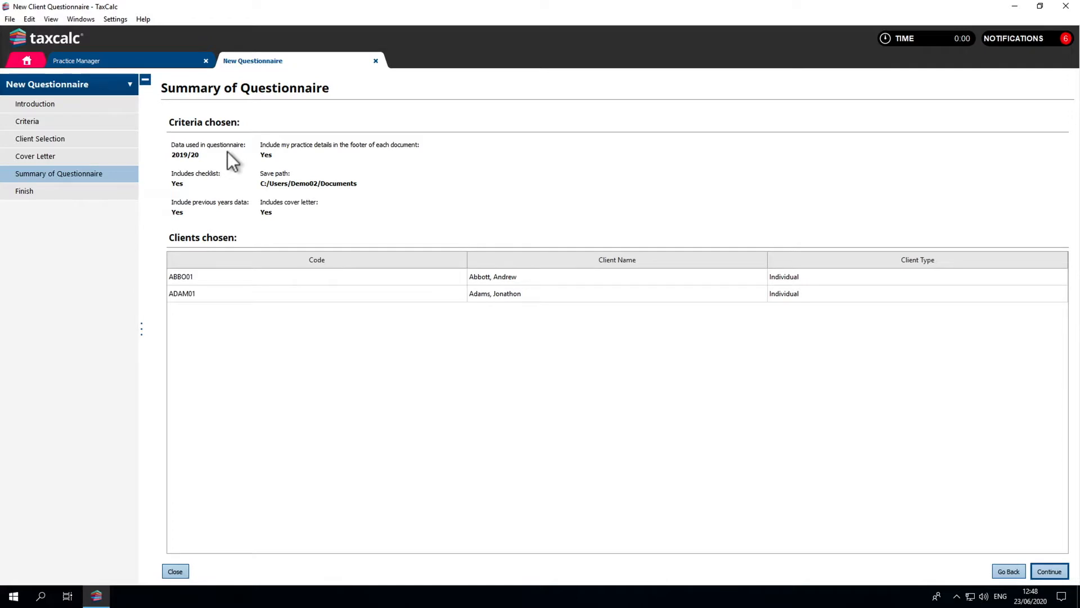
mouse_move(293, 207)
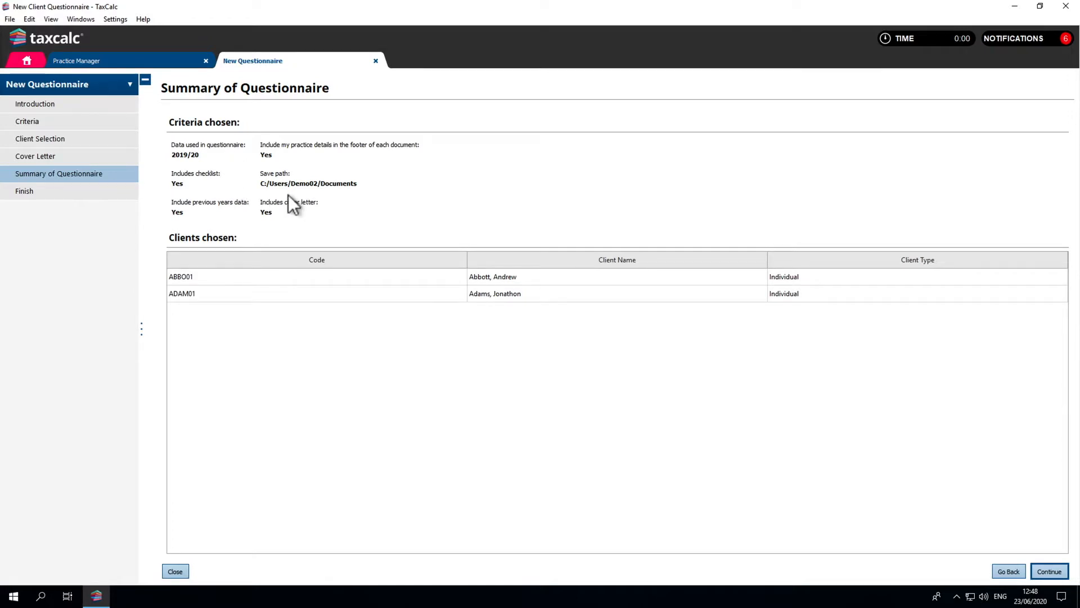
mouse_move(871, 475)
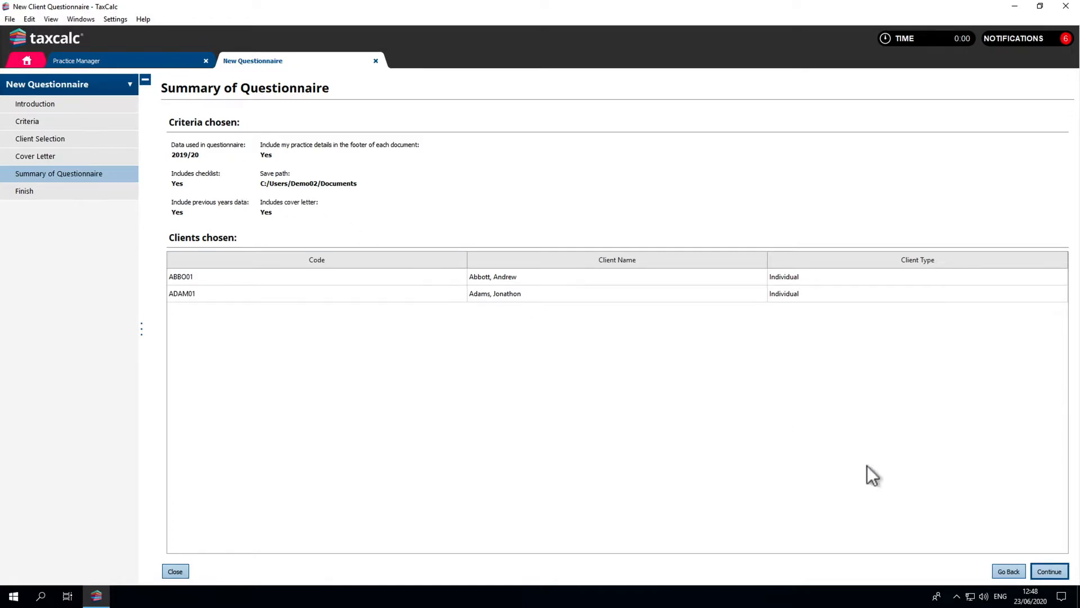
Step: Create the questionnaires and show the Documents folder with both new files
left_click(1048, 571)
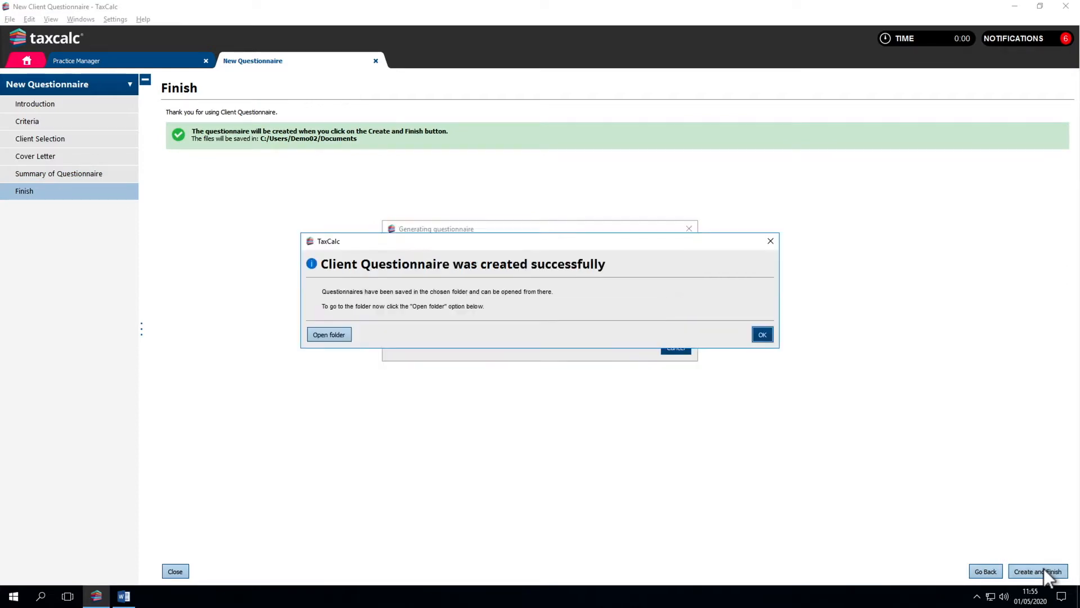
left_click(328, 335)
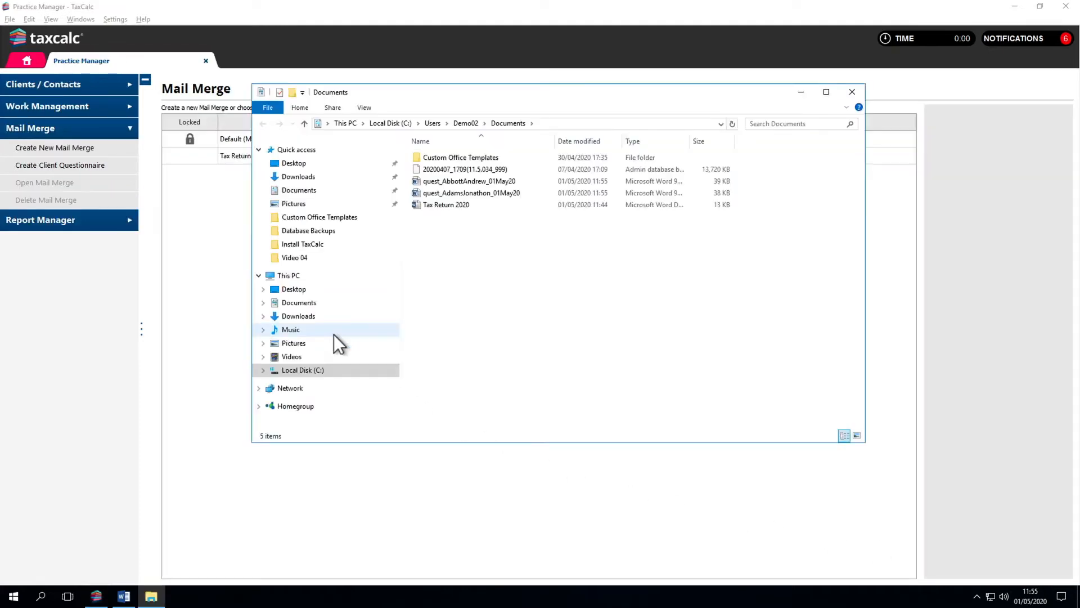
Step: Review Abbott's questionnaire in Word: cover letter, checklist, details and Income section
double_click(469, 180)
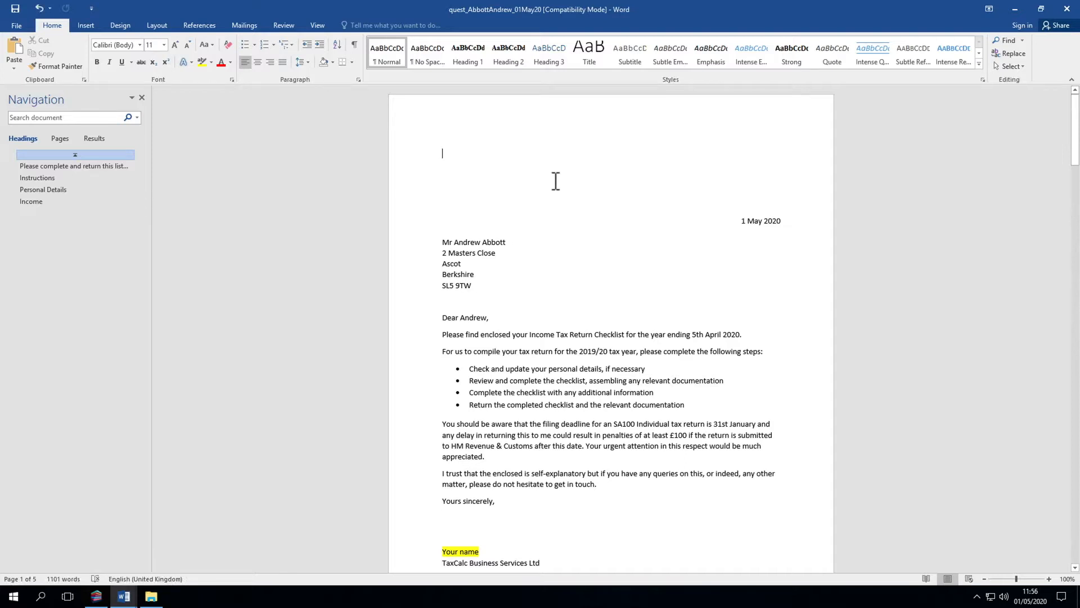
scroll("down", 3)
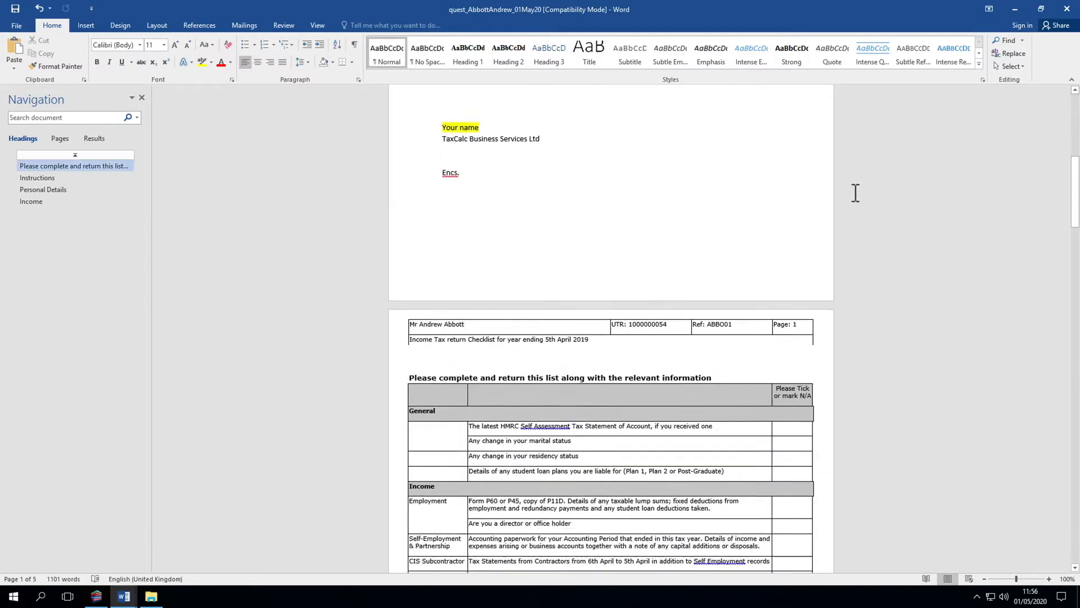
scroll("down", 3)
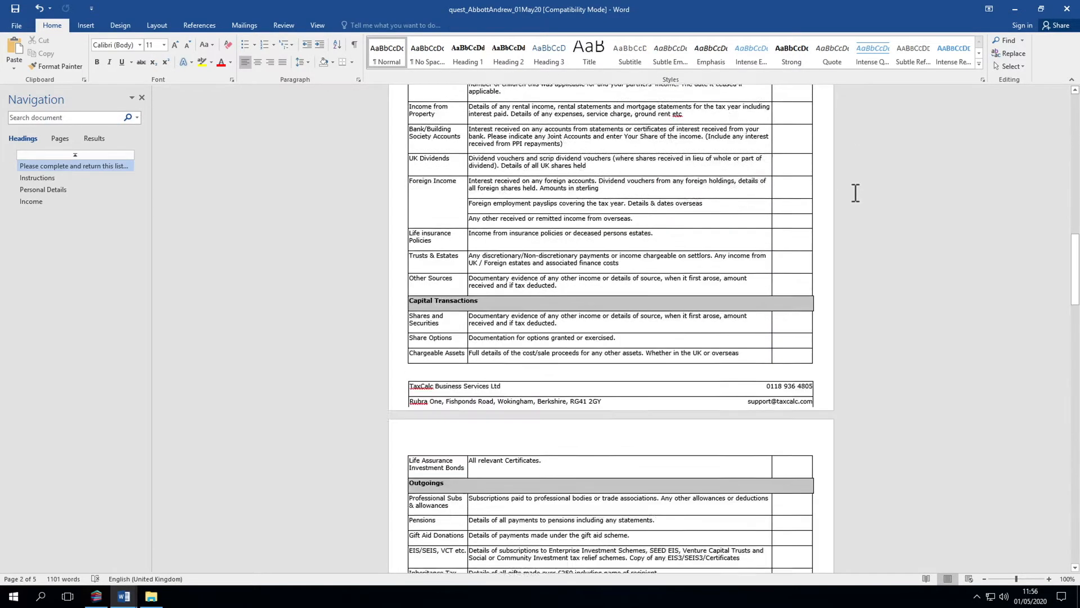
left_click(31, 201)
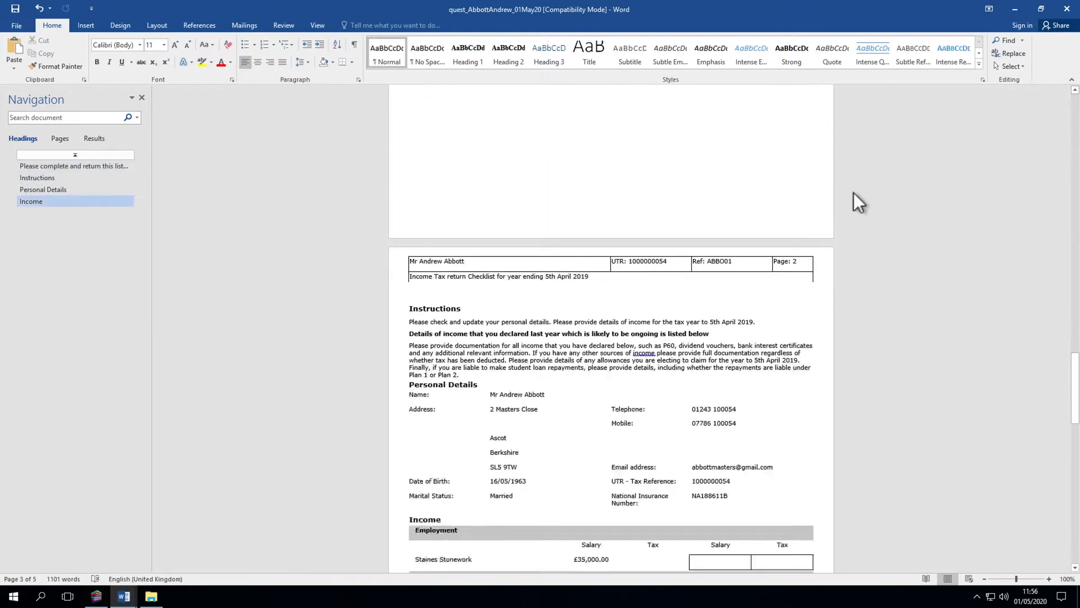
scroll("down", 3)
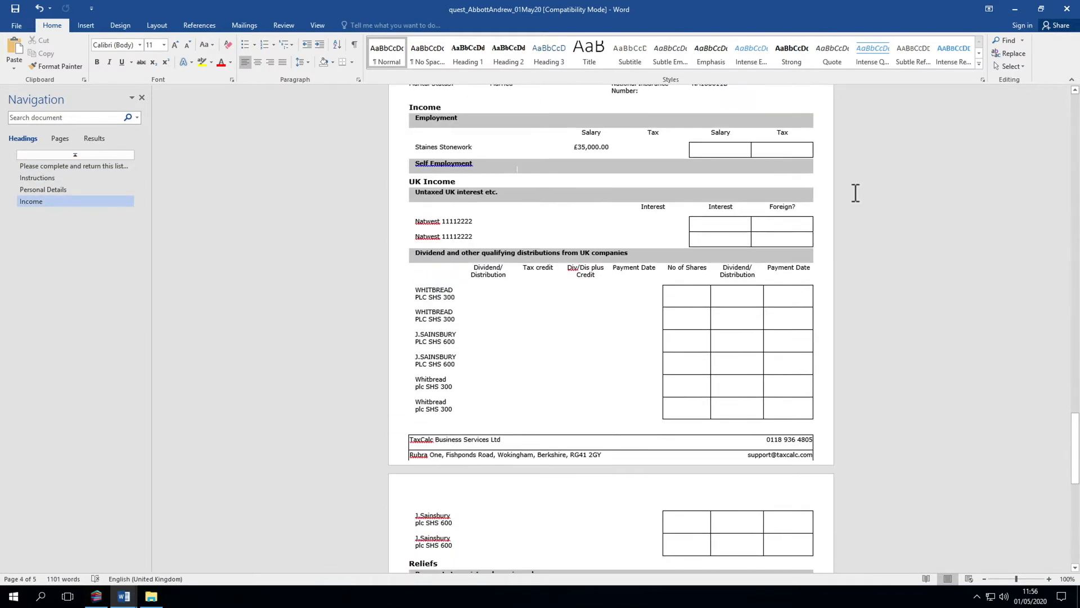
scroll("down", 3)
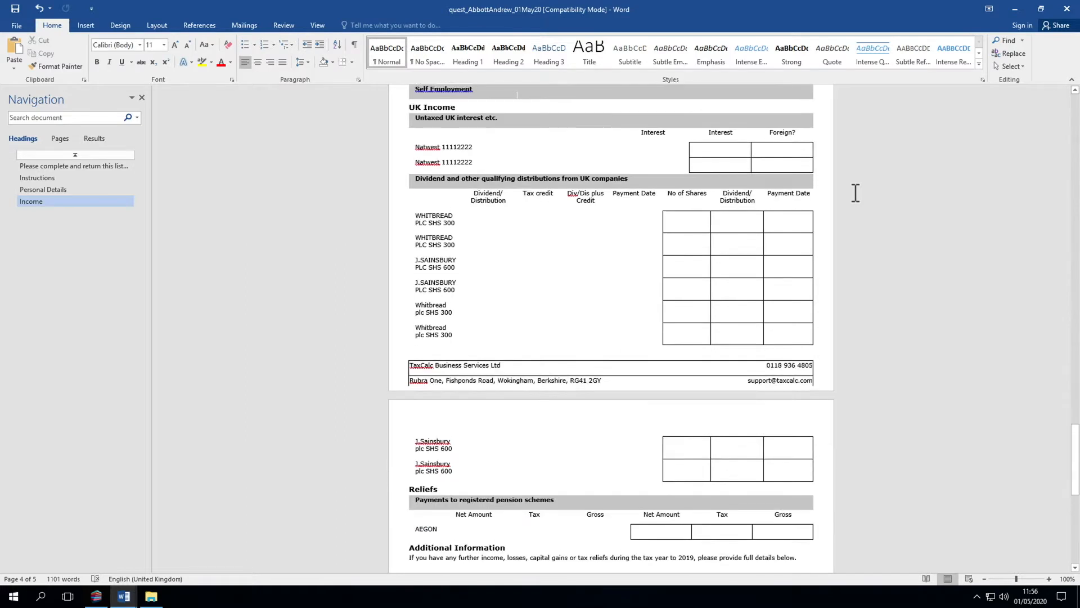